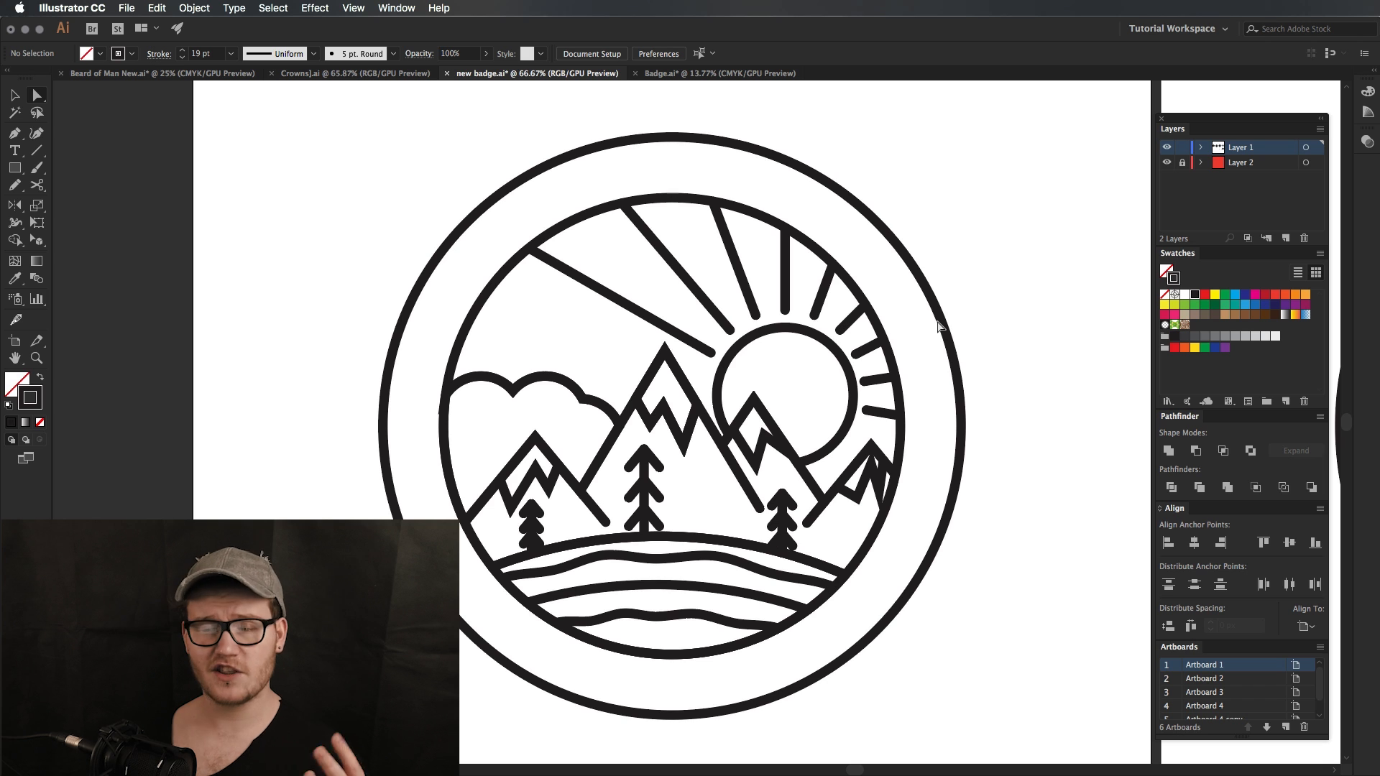
pyautogui.moveTo(845, 493)
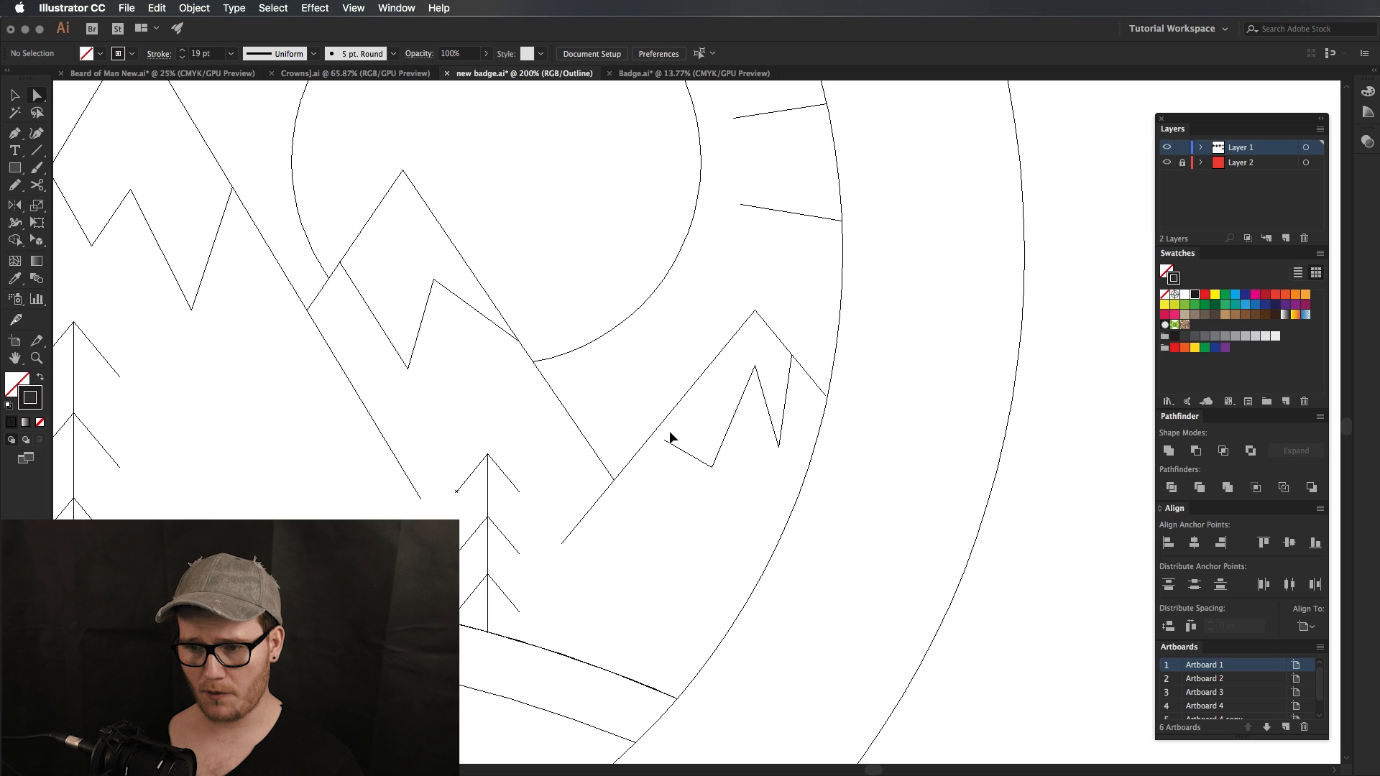
pyautogui.moveTo(721, 488)
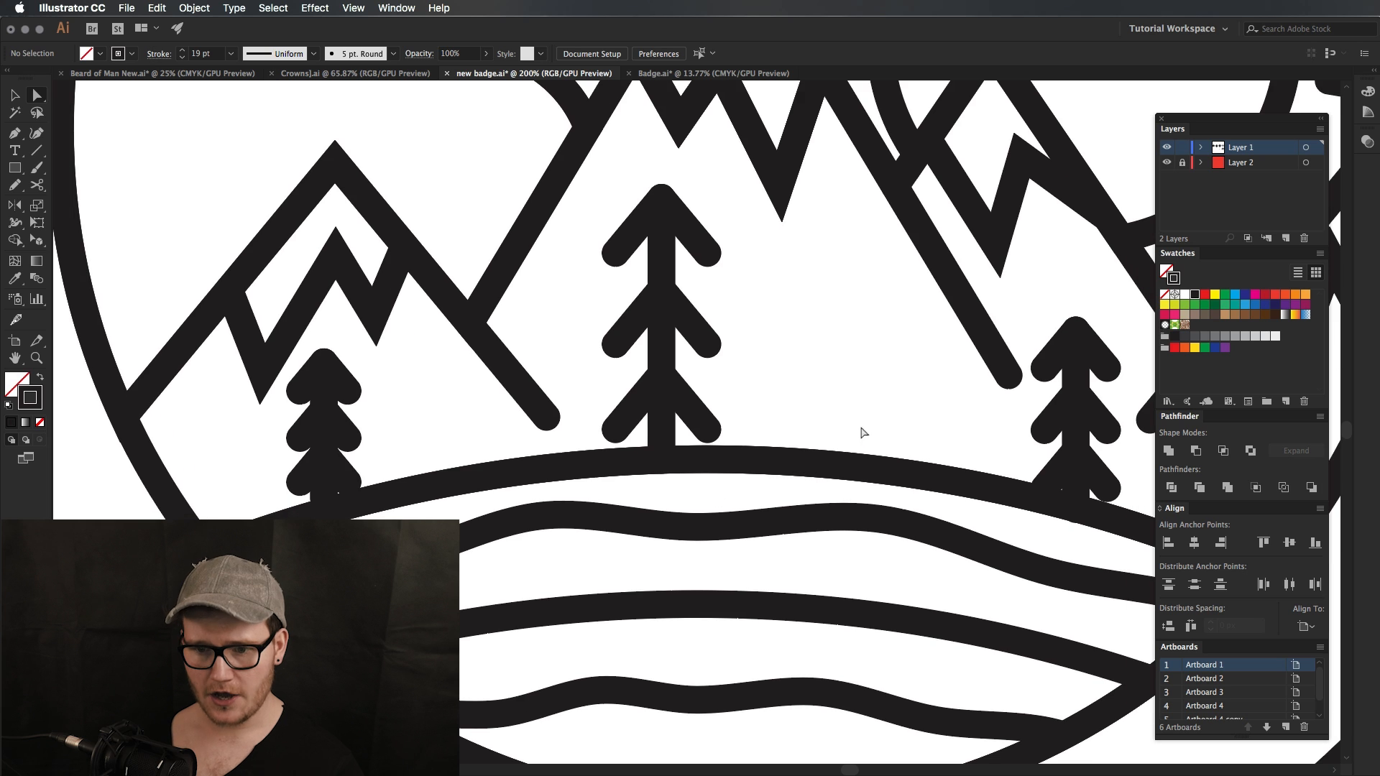
# Step: Select the curved hill path and switch the badge to Outline view with Cmd+Y
pyautogui.click(779, 456)
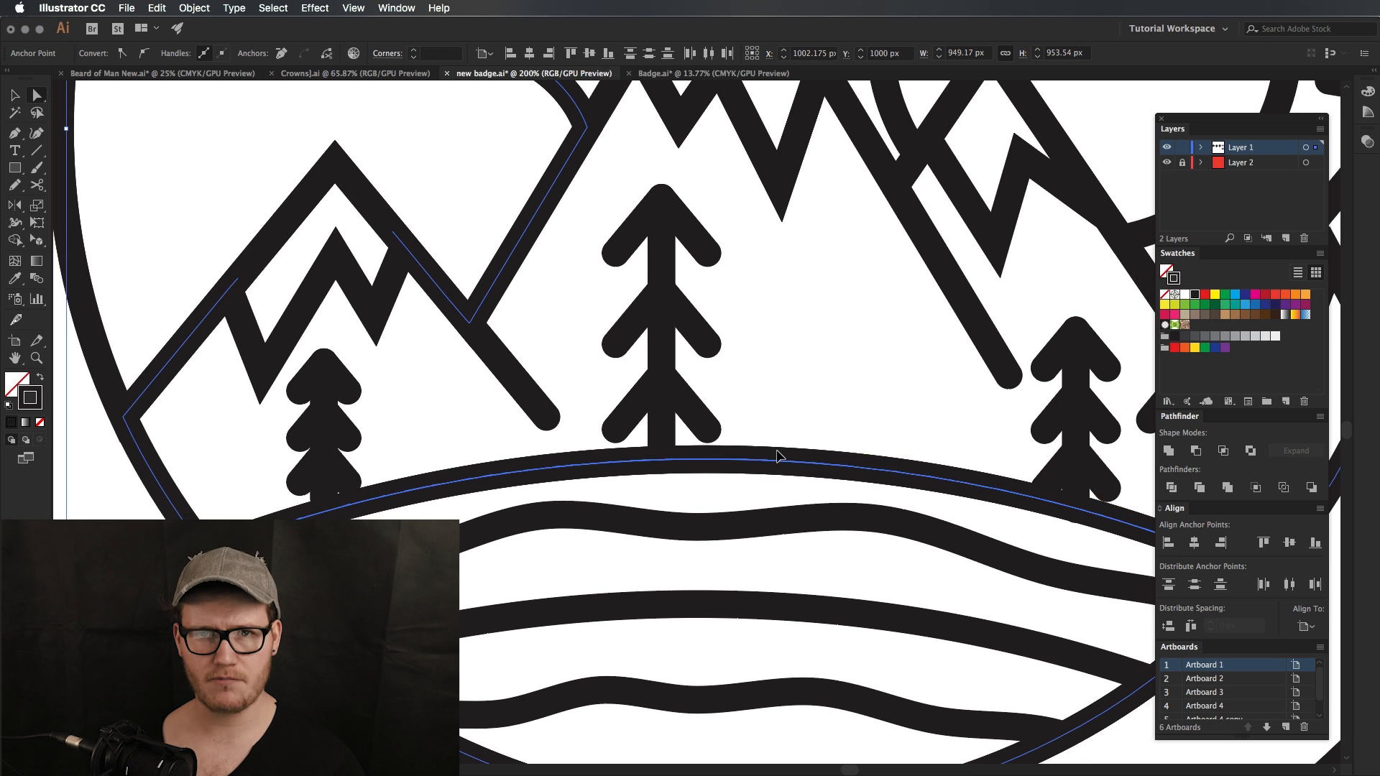
pyautogui.press('cmd+y')
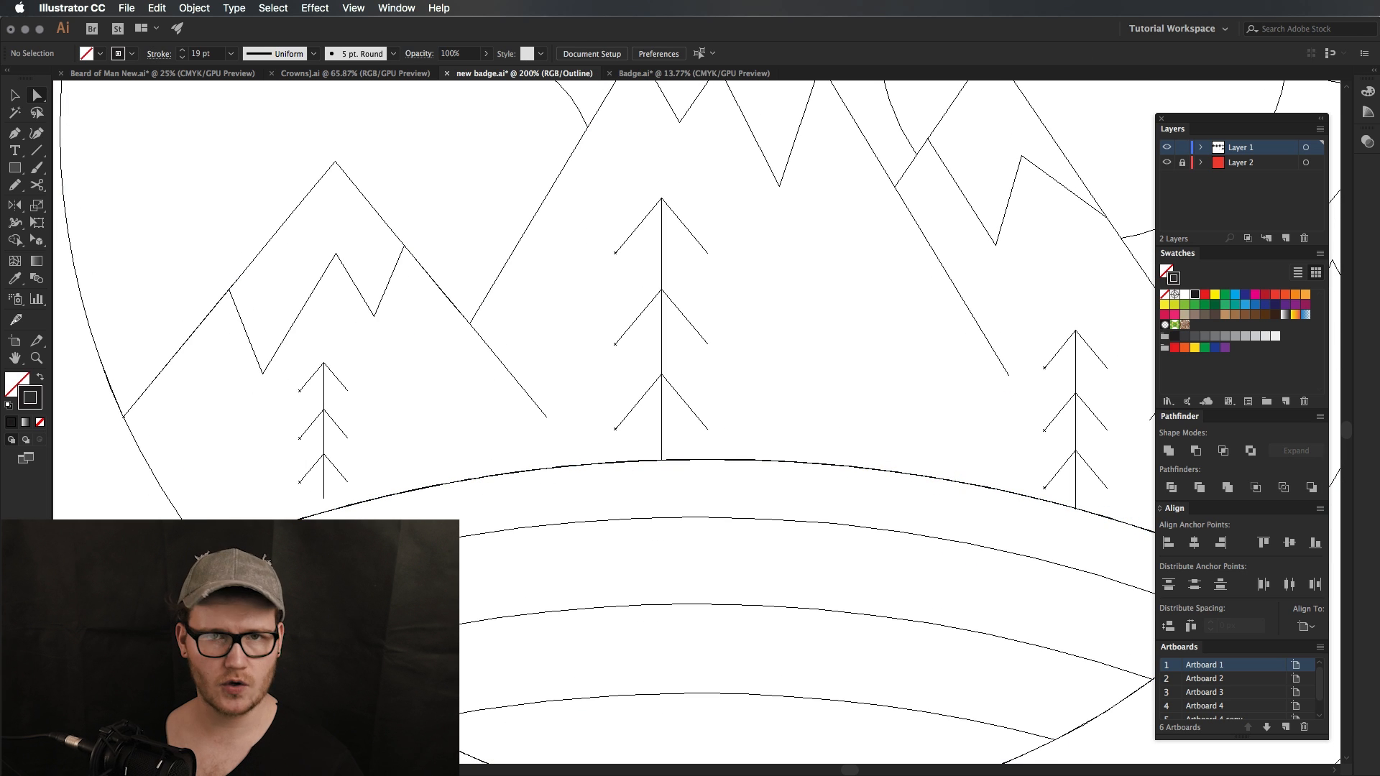
pyautogui.moveTo(849, 368)
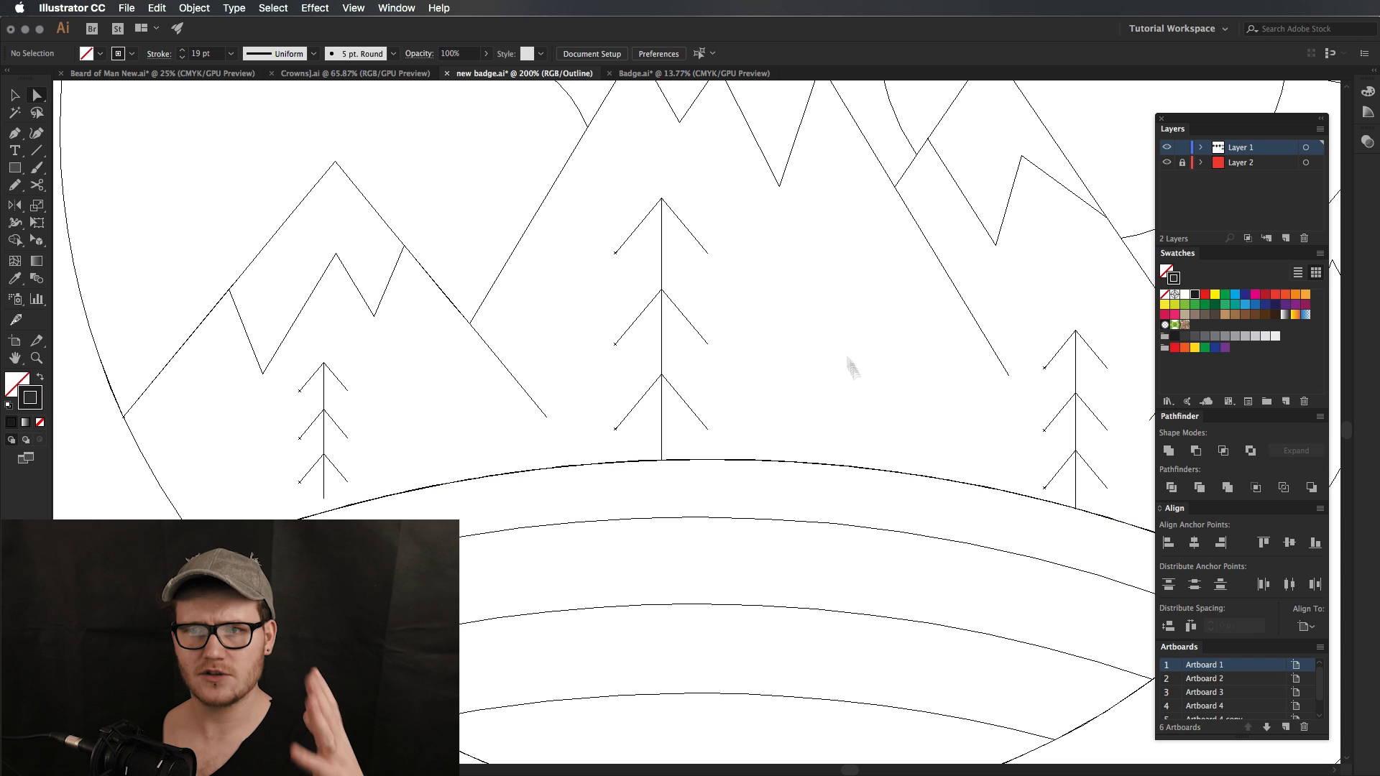
pyautogui.moveTo(842, 344)
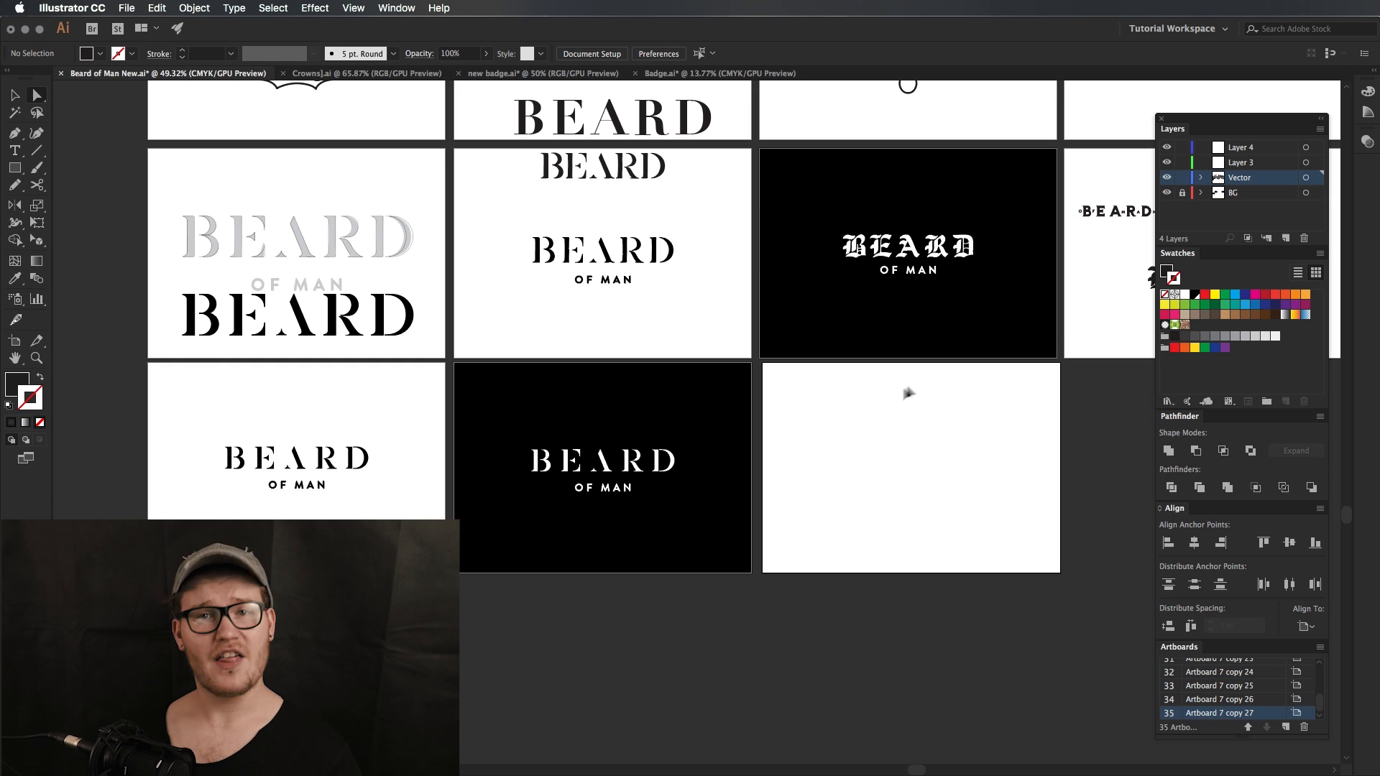
pyautogui.moveTo(911, 390)
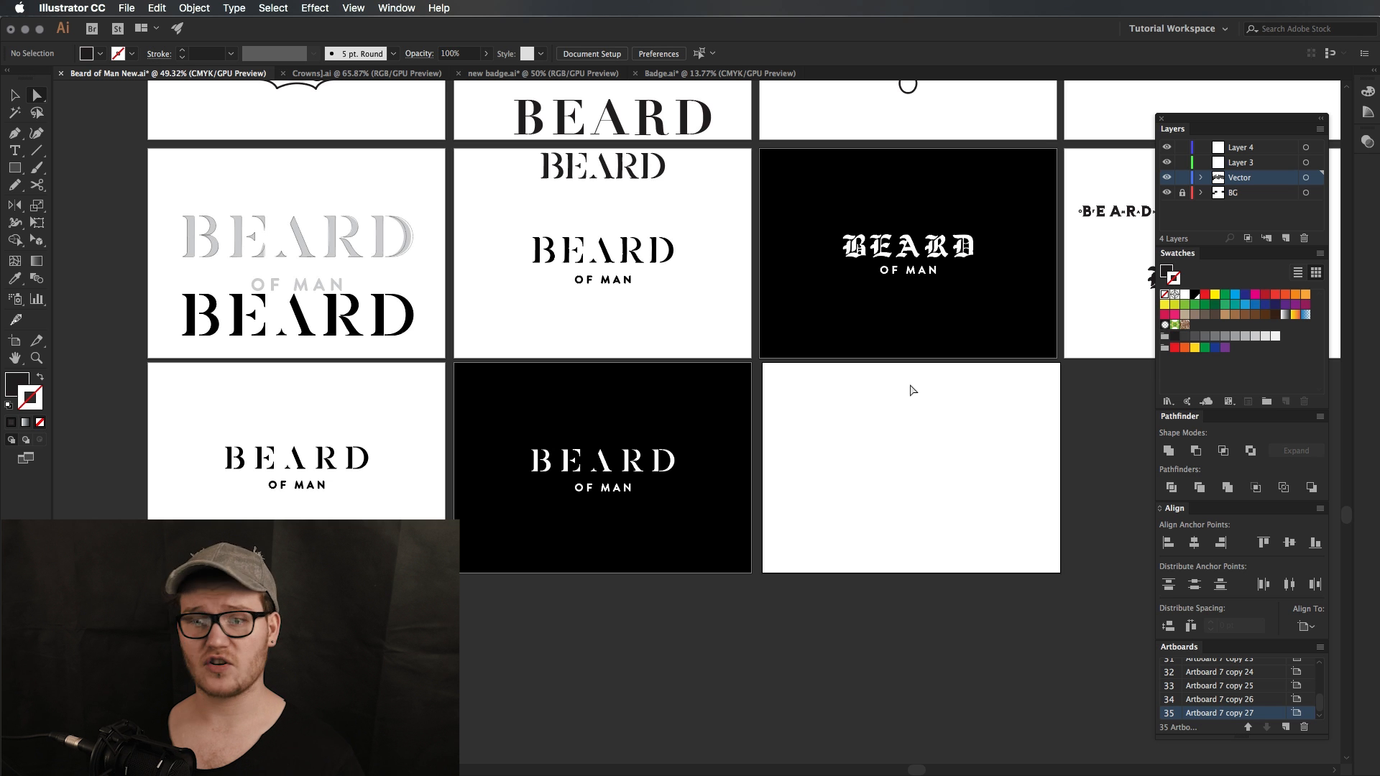
# Step: Bring the London ne.ai document forward via its document tab
pyautogui.click(907, 74)
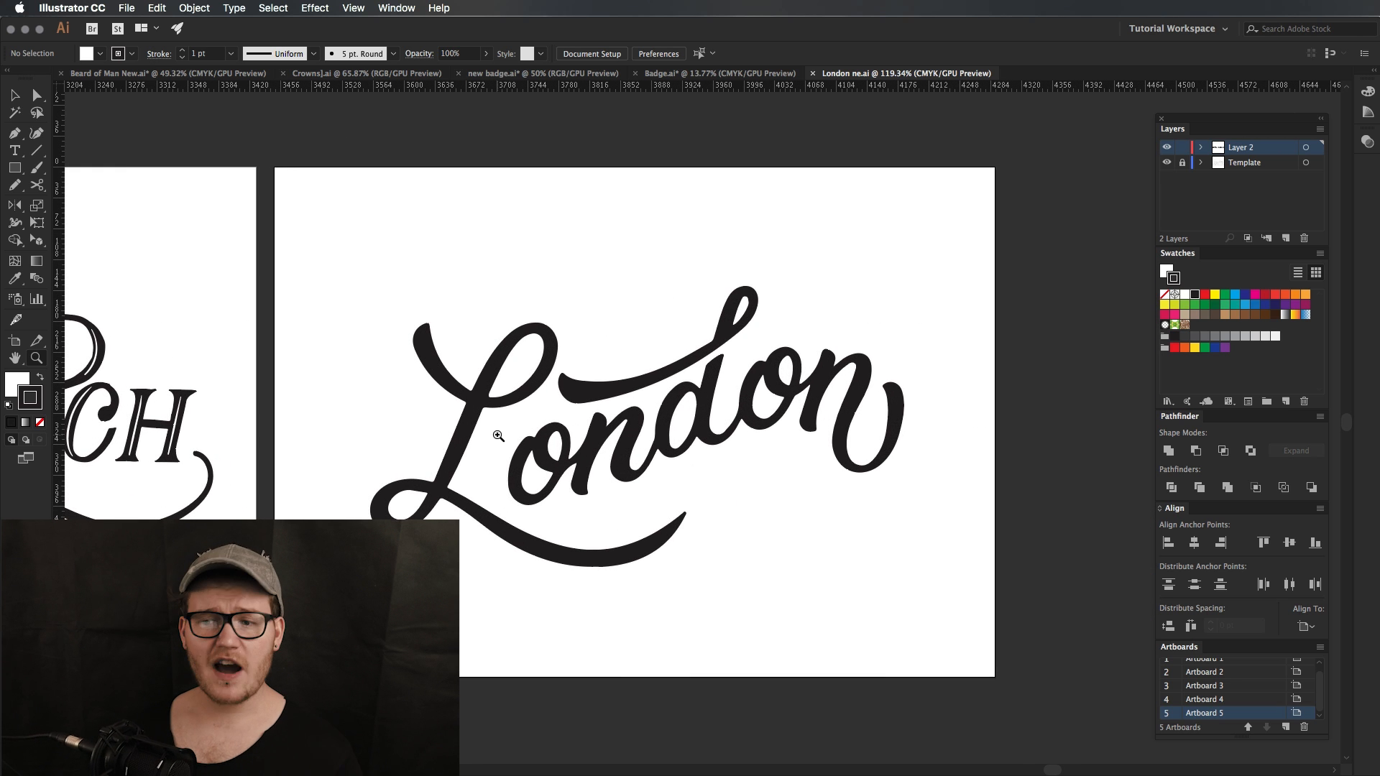
pyautogui.moveTo(825, 401)
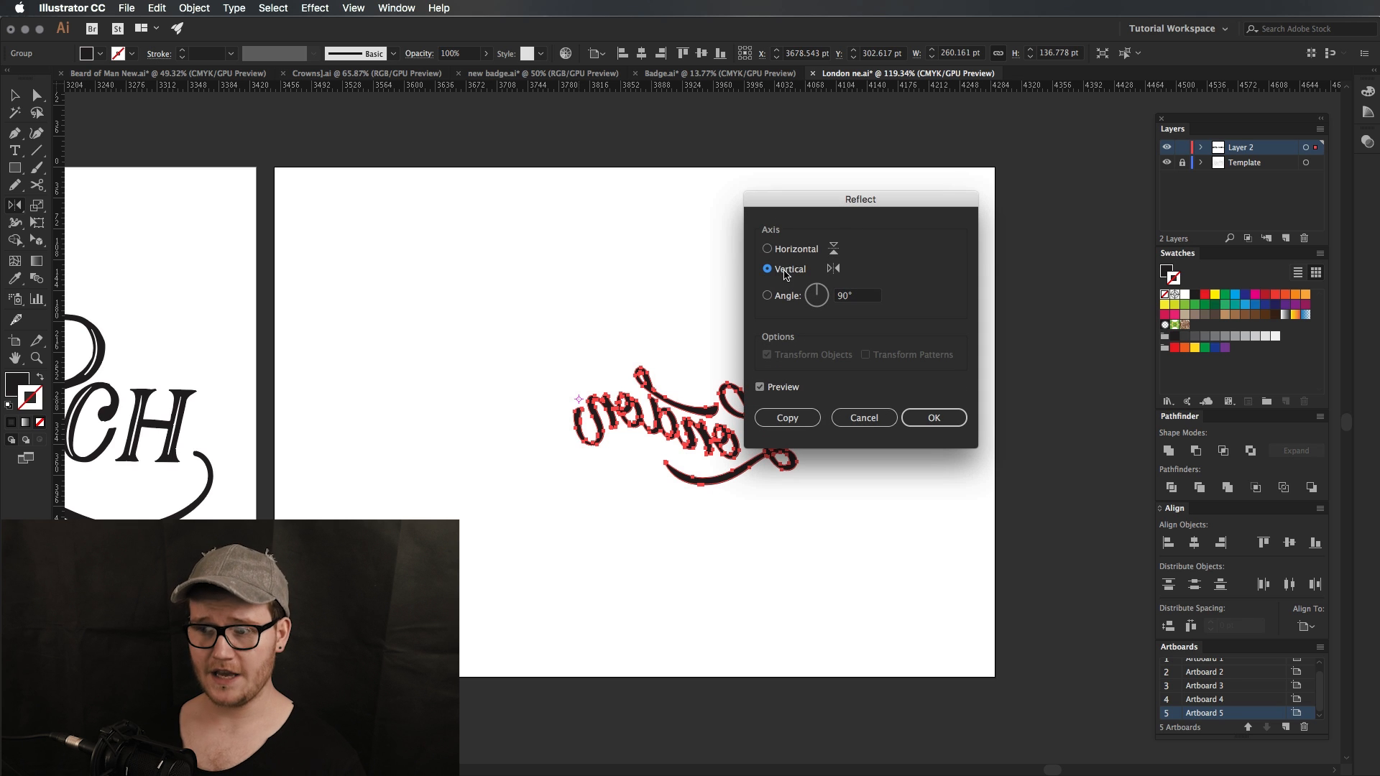
pyautogui.moveTo(848, 269)
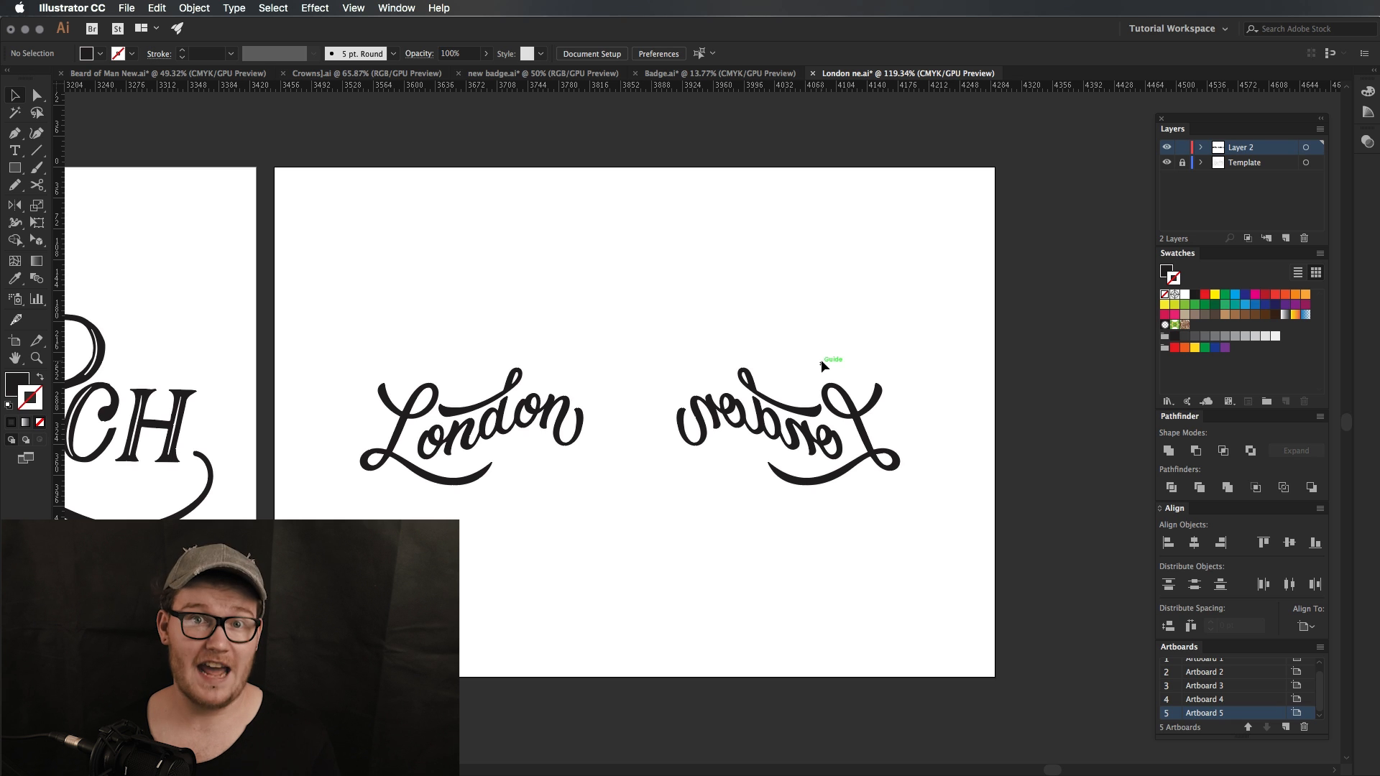
pyautogui.moveTo(1052, 359)
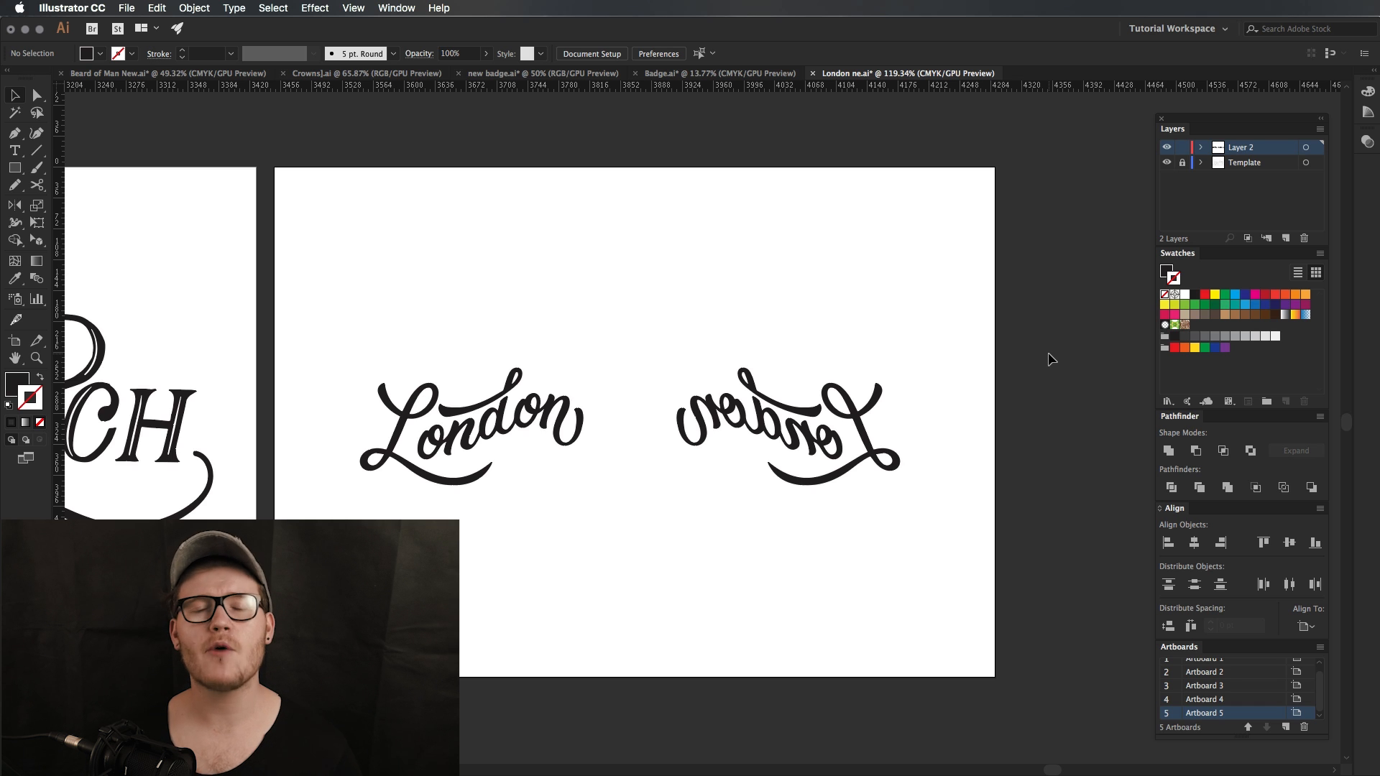
# Step: Return to the Badge.ai document with the mountain badge in view
pyautogui.click(718, 74)
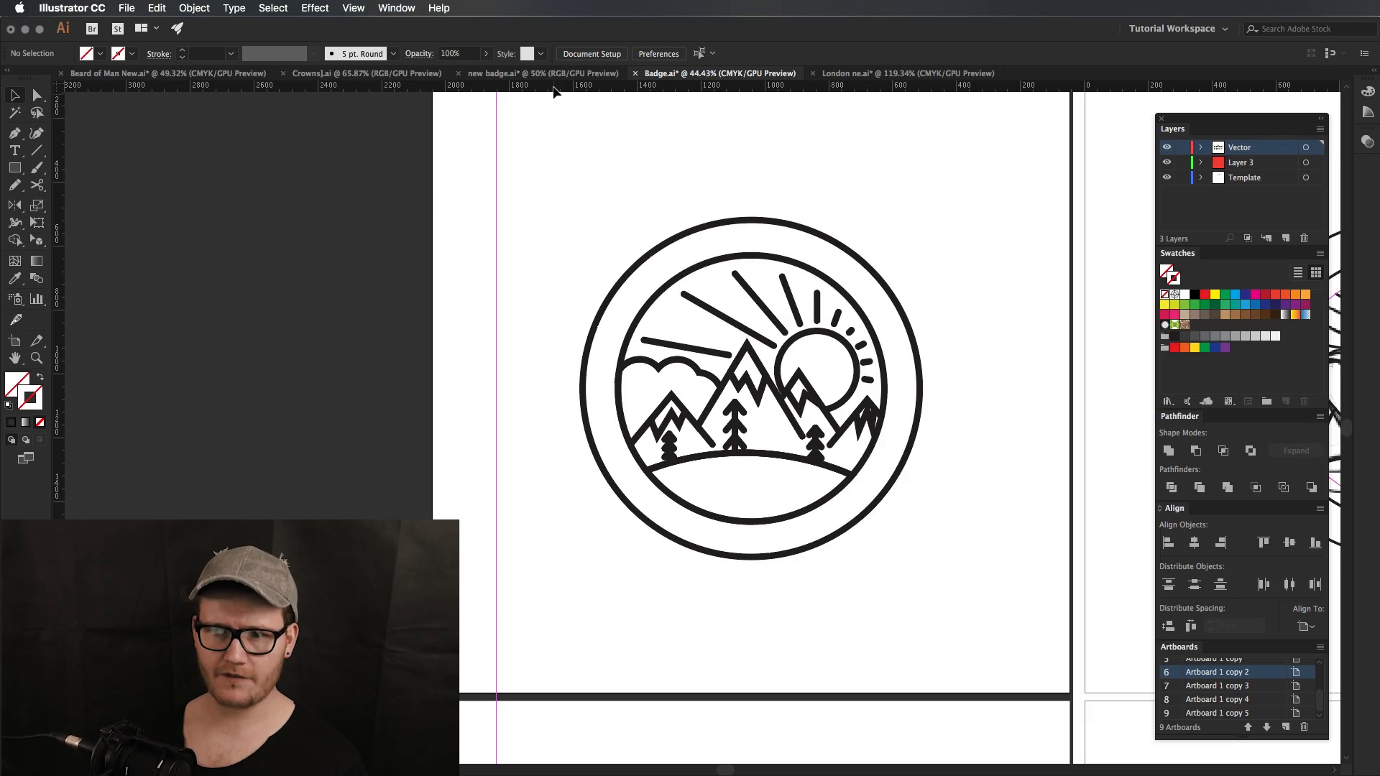
pyautogui.moveTo(664, 207)
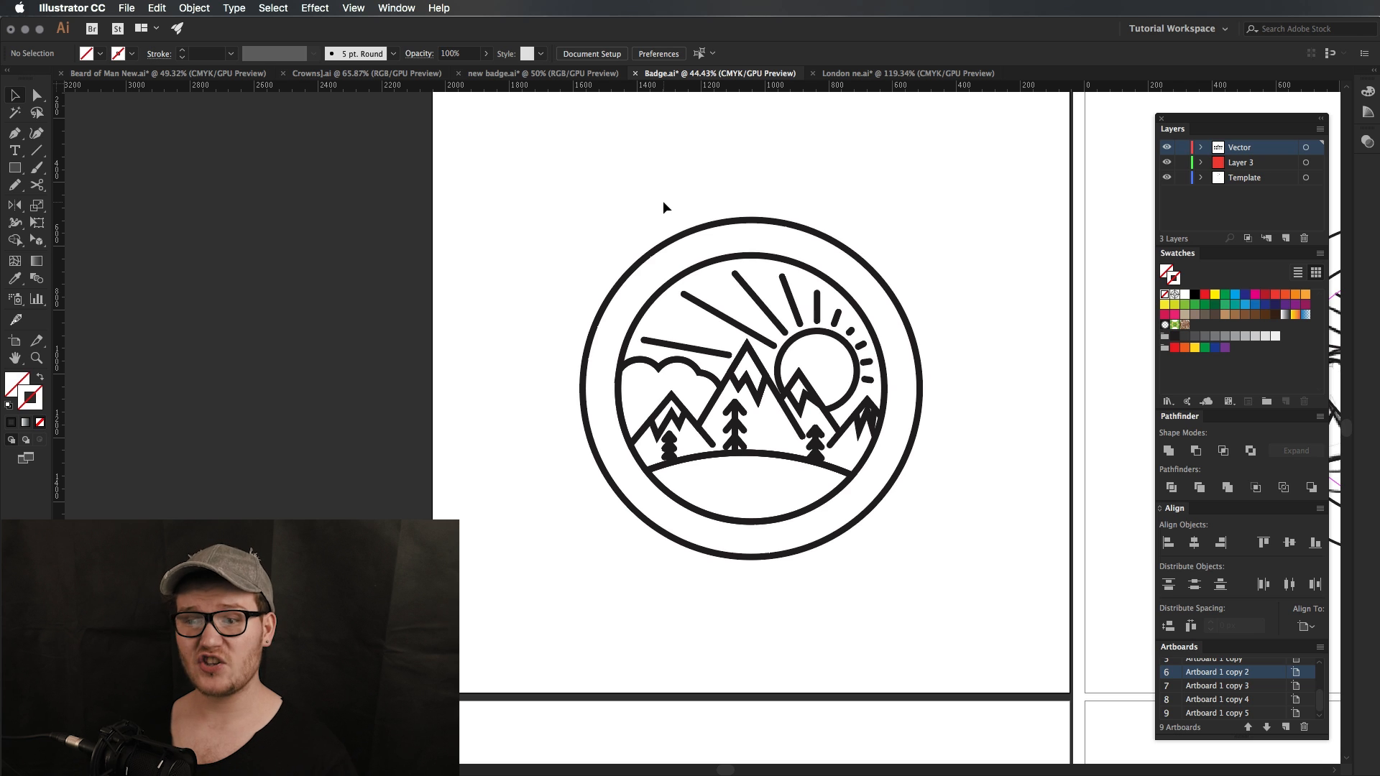
pyautogui.moveTo(709, 230)
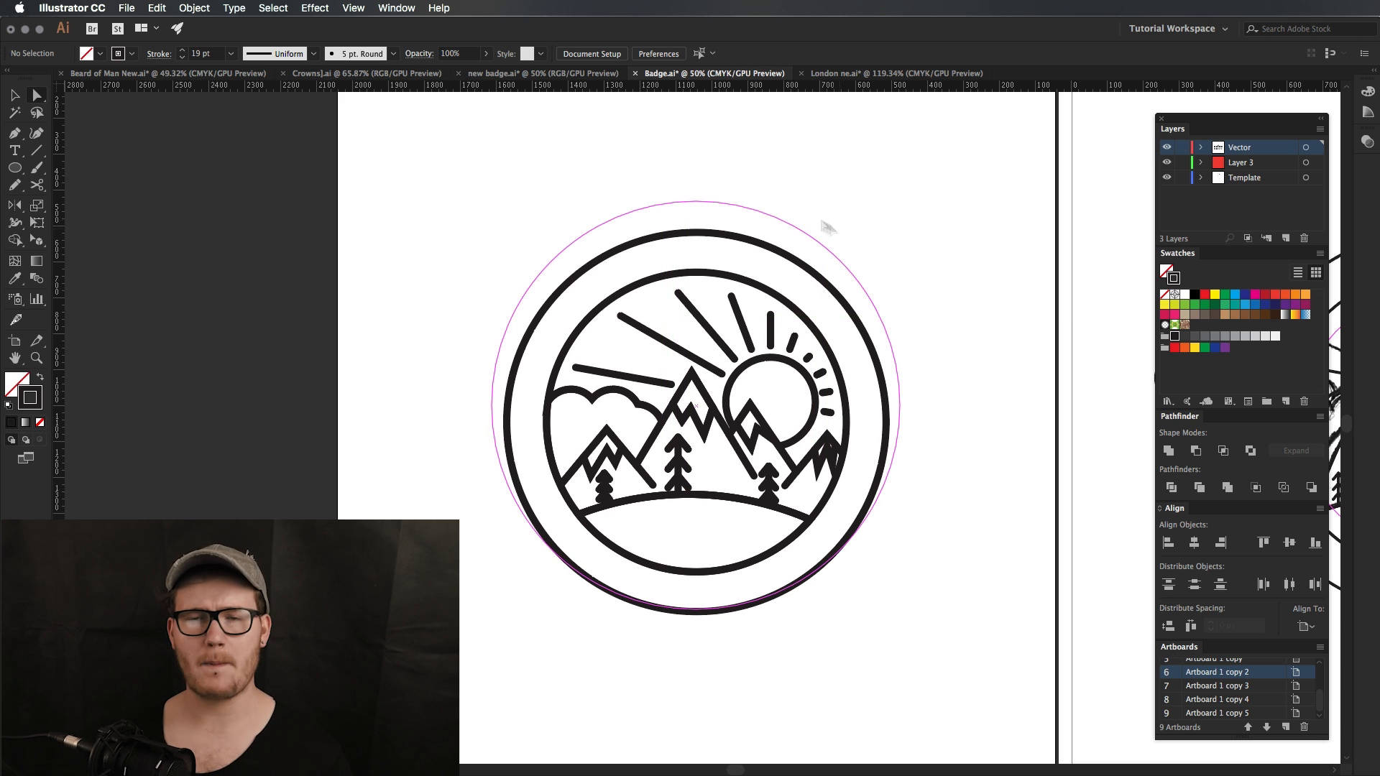
pyautogui.moveTo(818, 219)
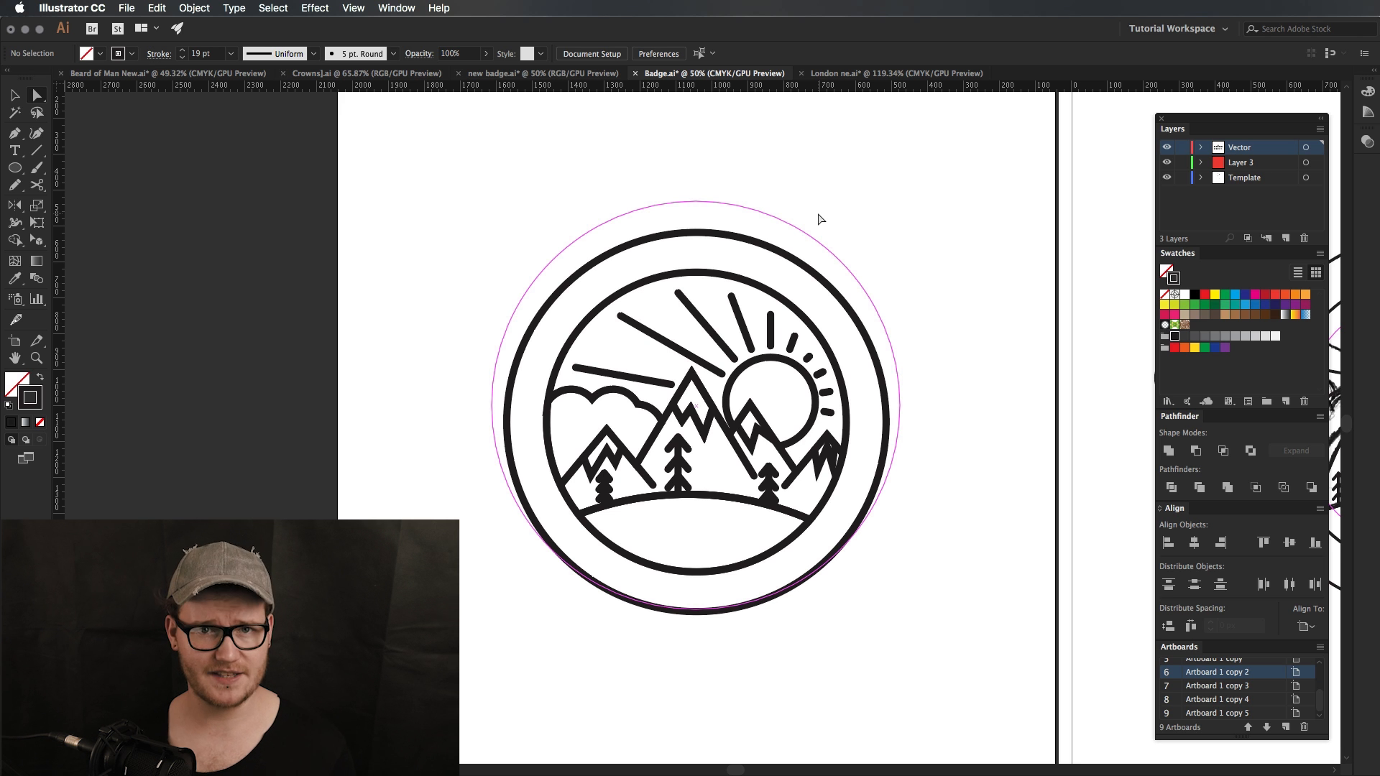
# Step: Switch back to the London ne.ai lettering document
pyautogui.click(895, 73)
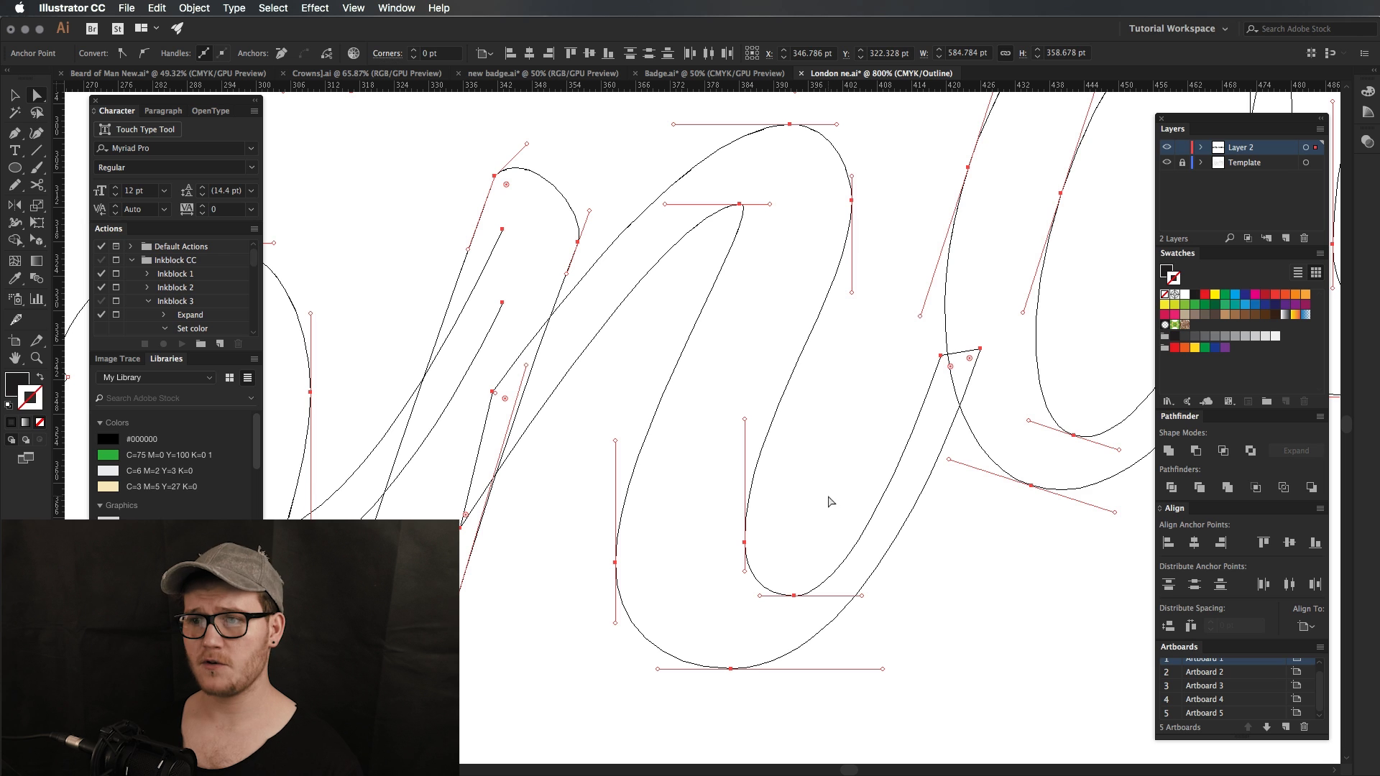
# Step: Select and edit one letter's path points, deselect, then return to Badge.ai
pyautogui.click(789, 126)
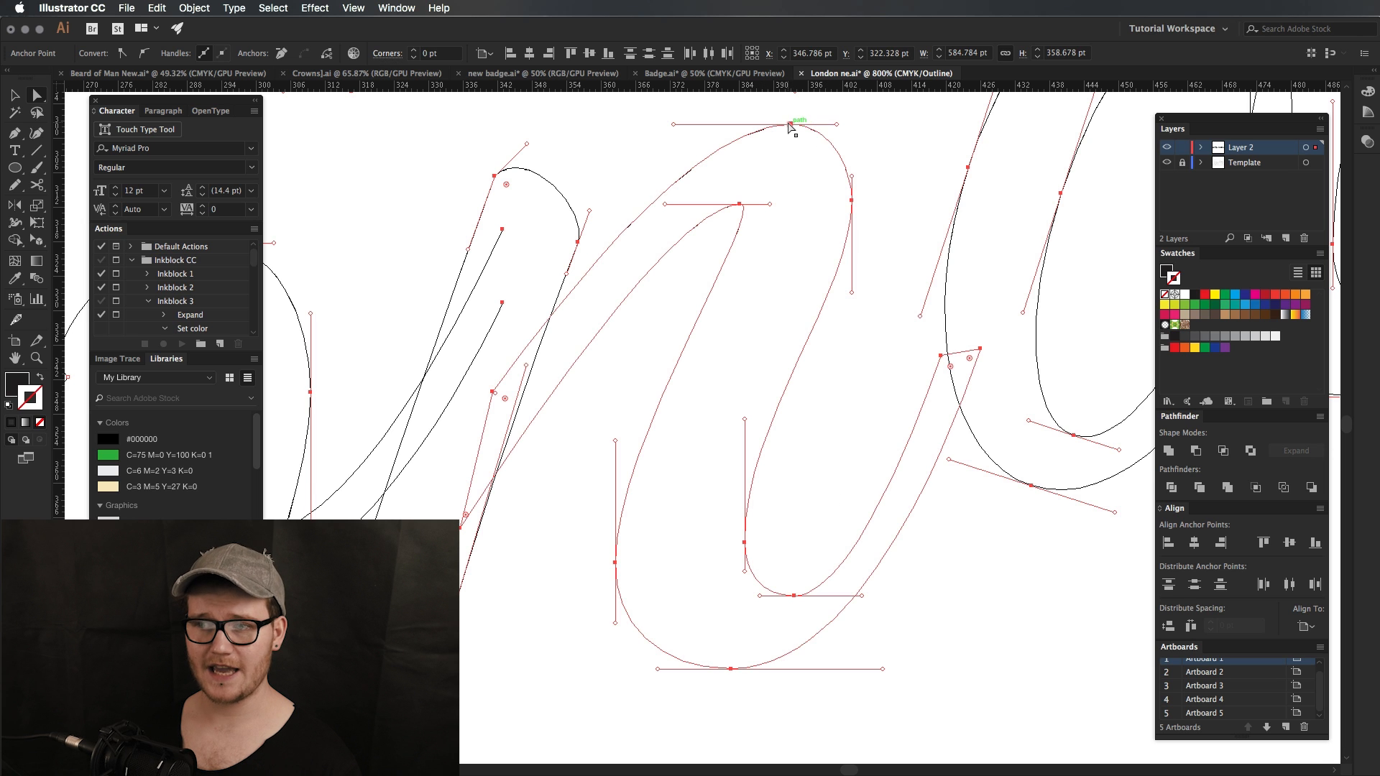
pyautogui.moveTo(853, 204)
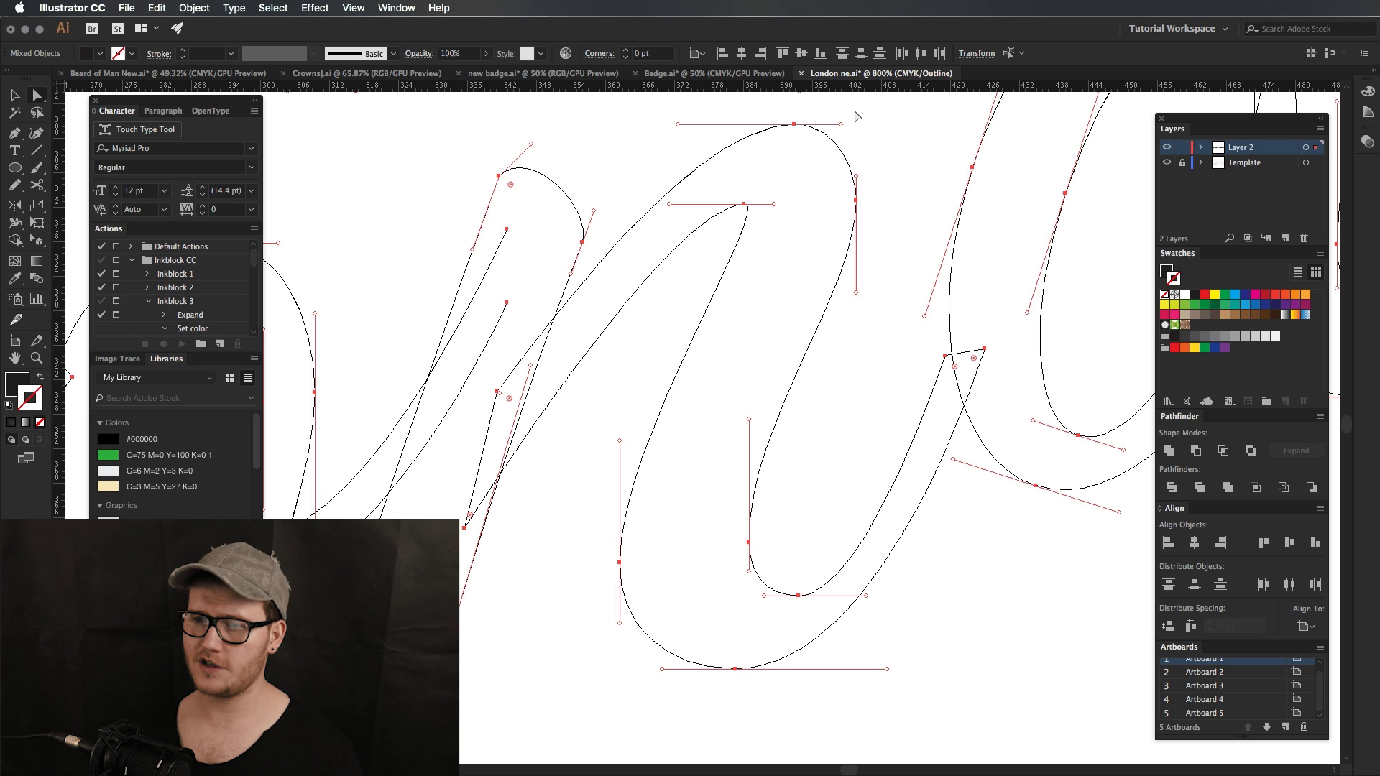
pyautogui.moveTo(677, 207)
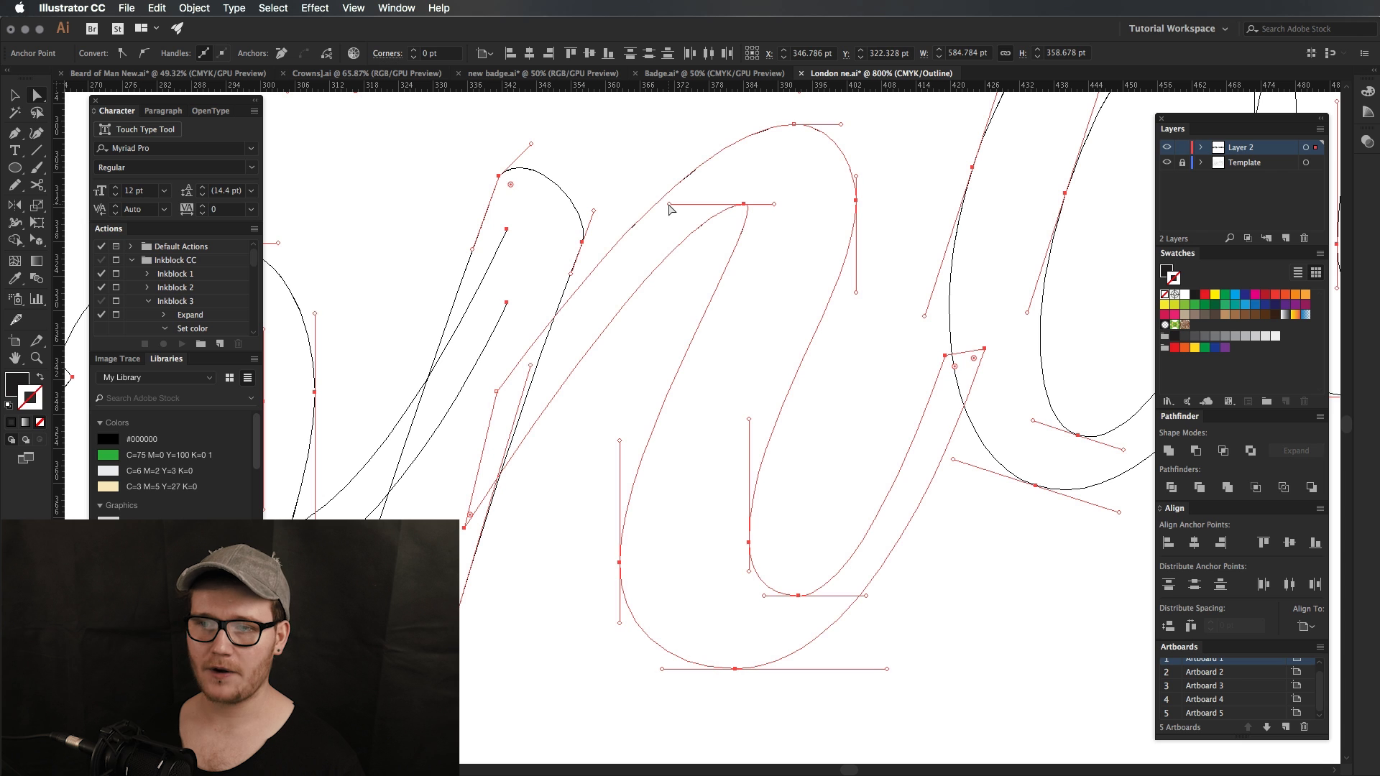
pyautogui.moveTo(499, 483)
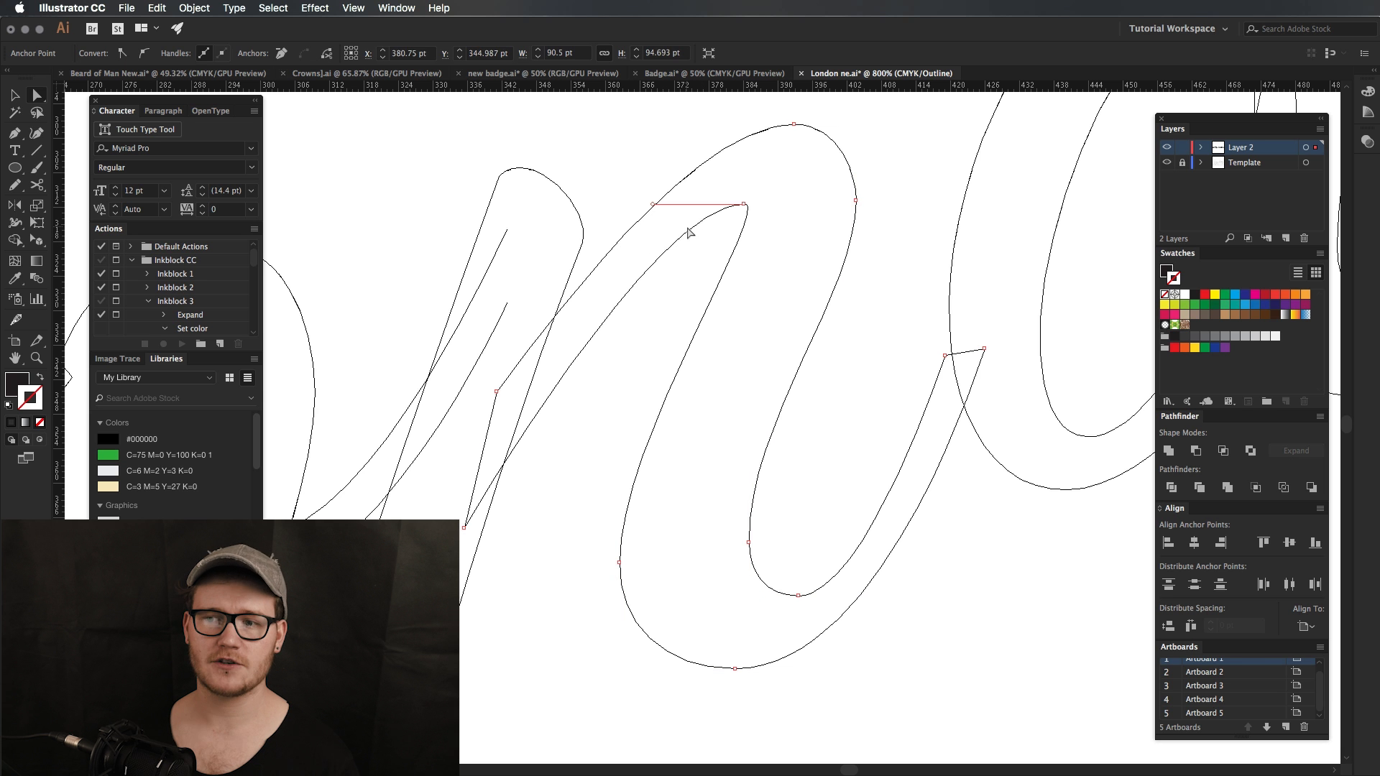
pyautogui.click(690, 279)
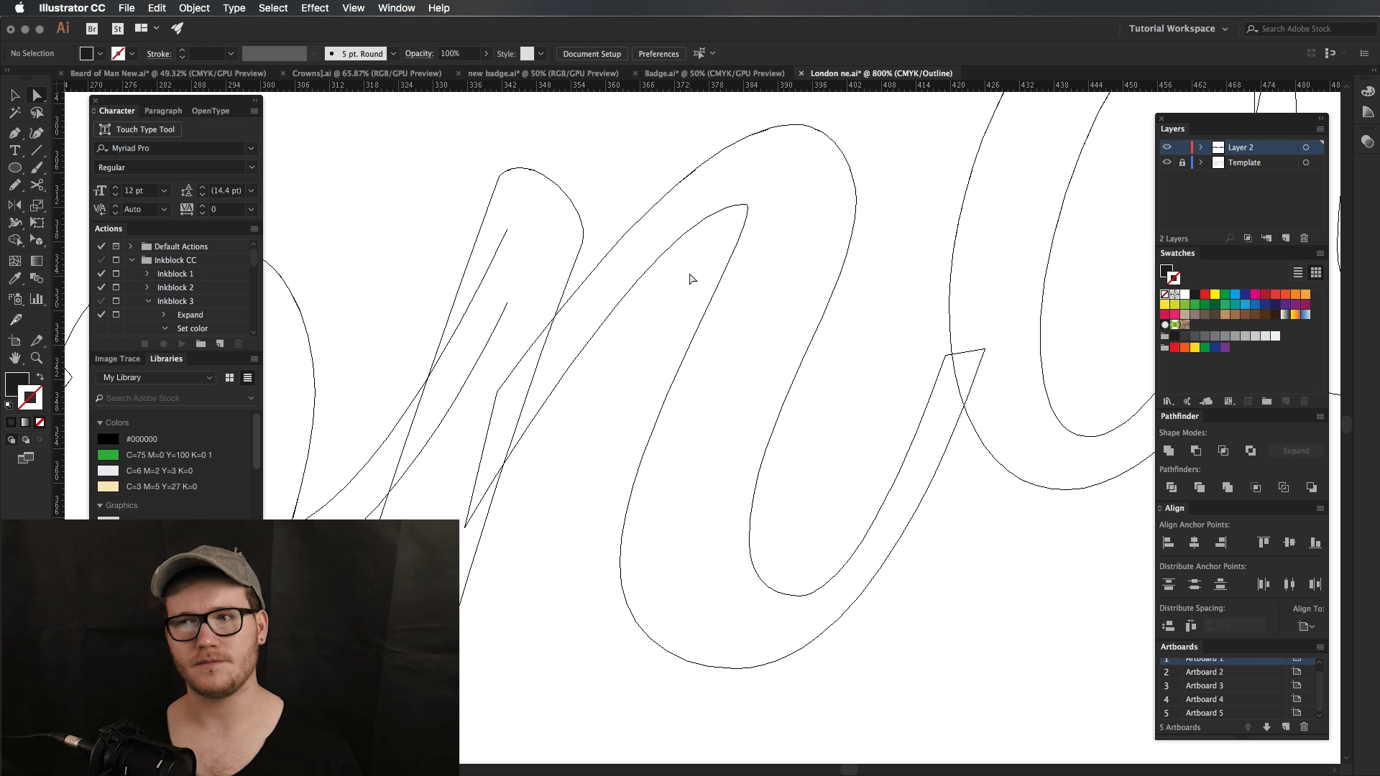
pyautogui.click(713, 73)
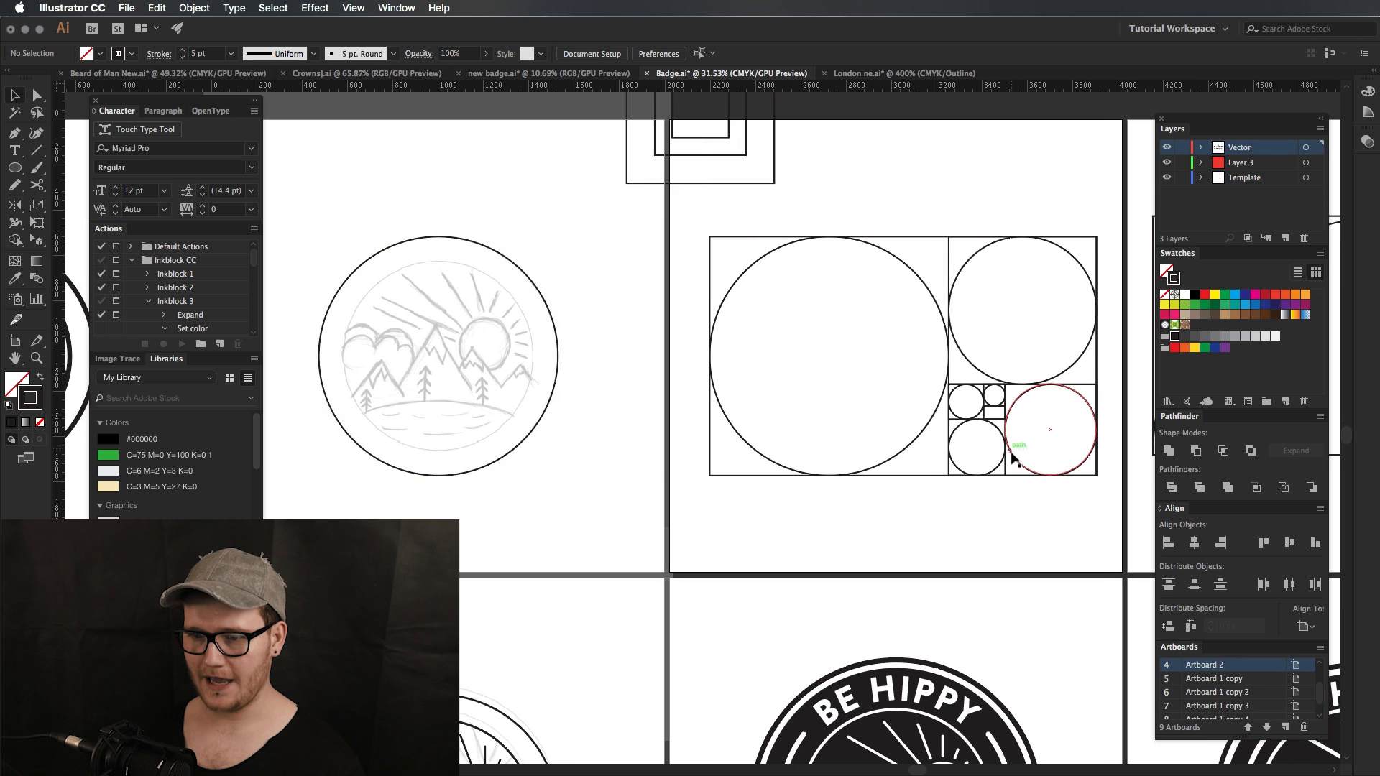
# Step: Select both circles, apply Pathfinder Minus Front for a crescent, then show the Be Hippy badge
pyautogui.click(1049, 430)
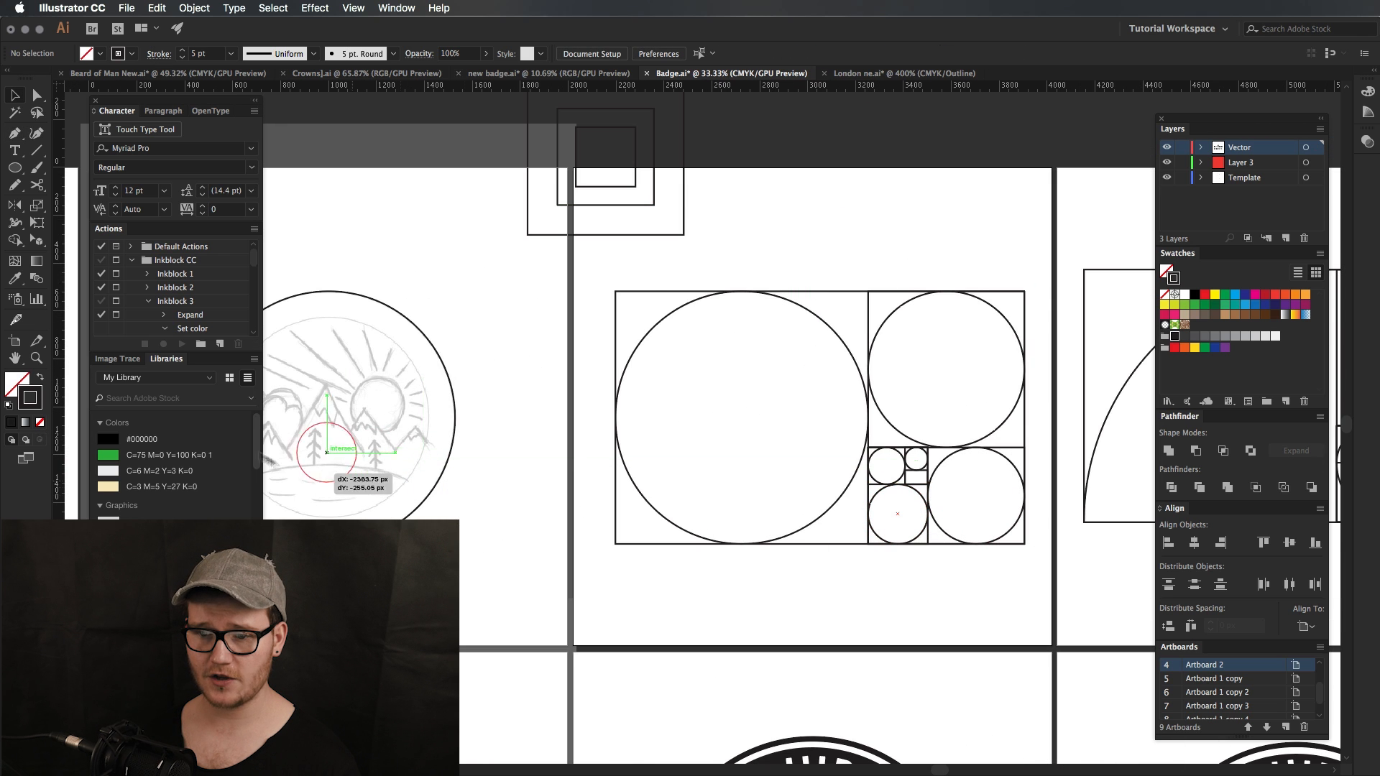
pyautogui.click(378, 406)
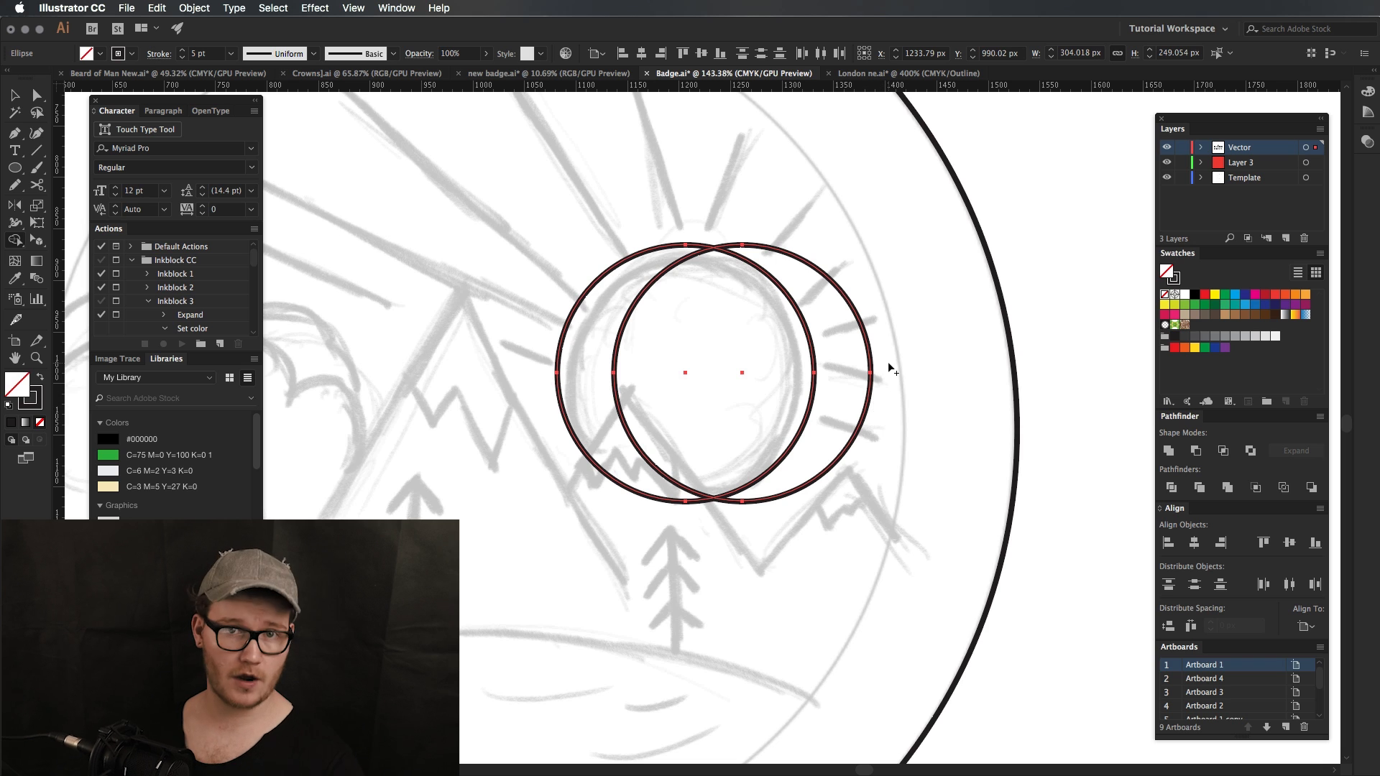
pyautogui.moveTo(861, 256)
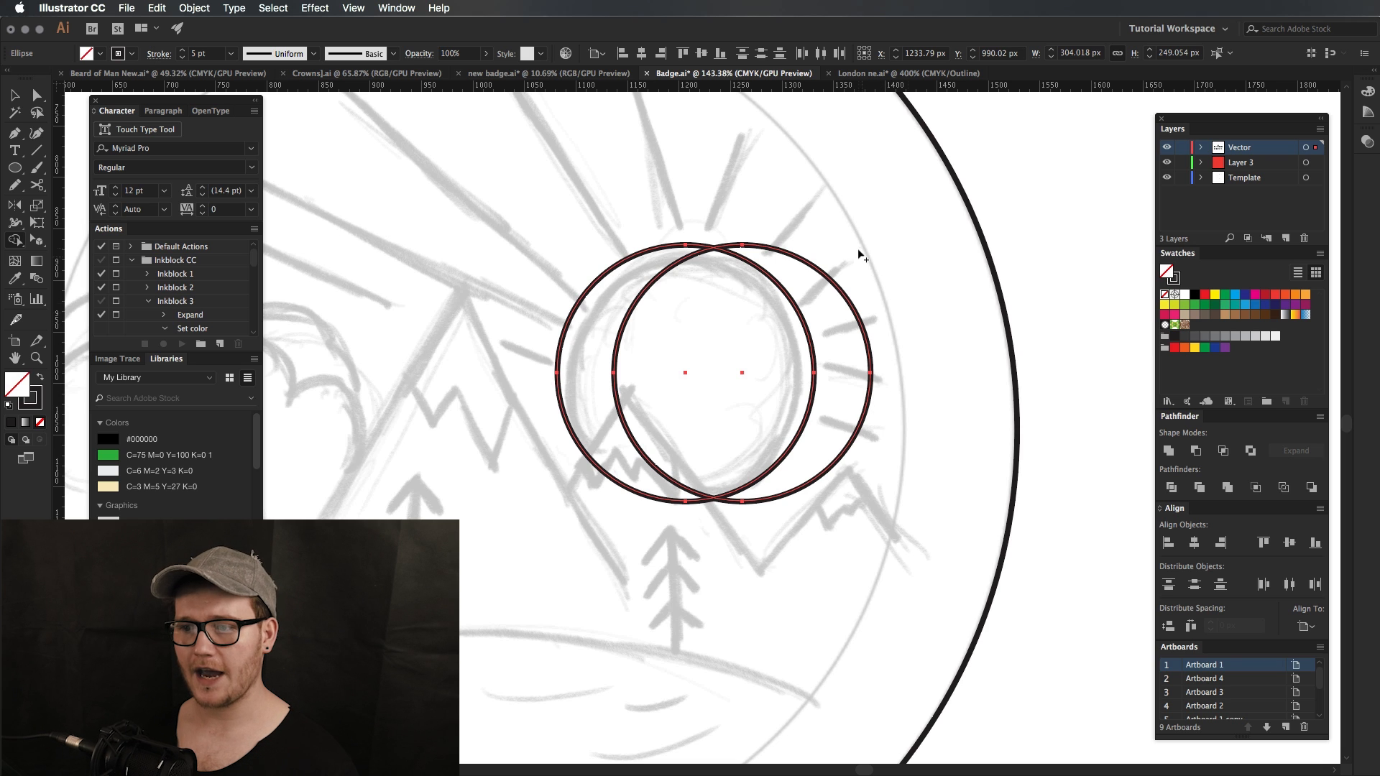
pyautogui.click(1197, 487)
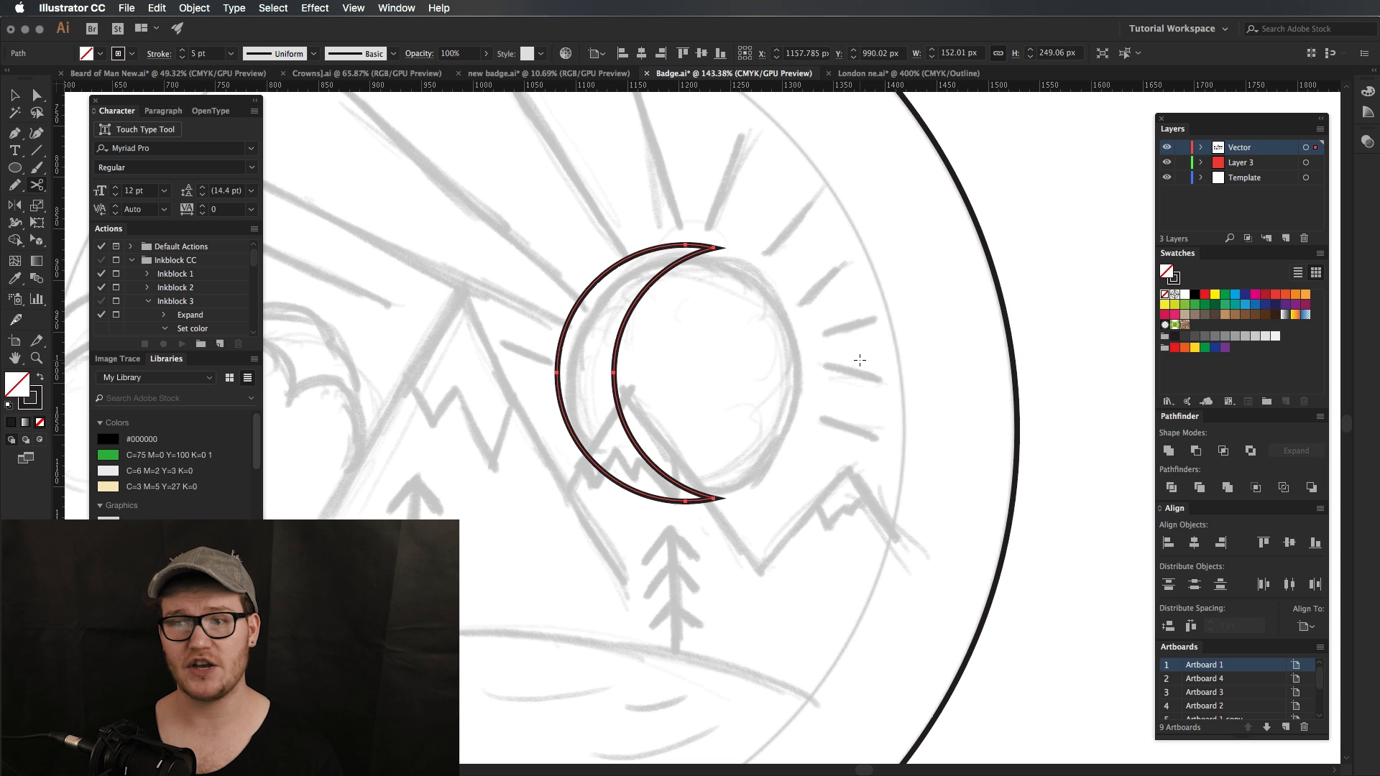
pyautogui.click(547, 73)
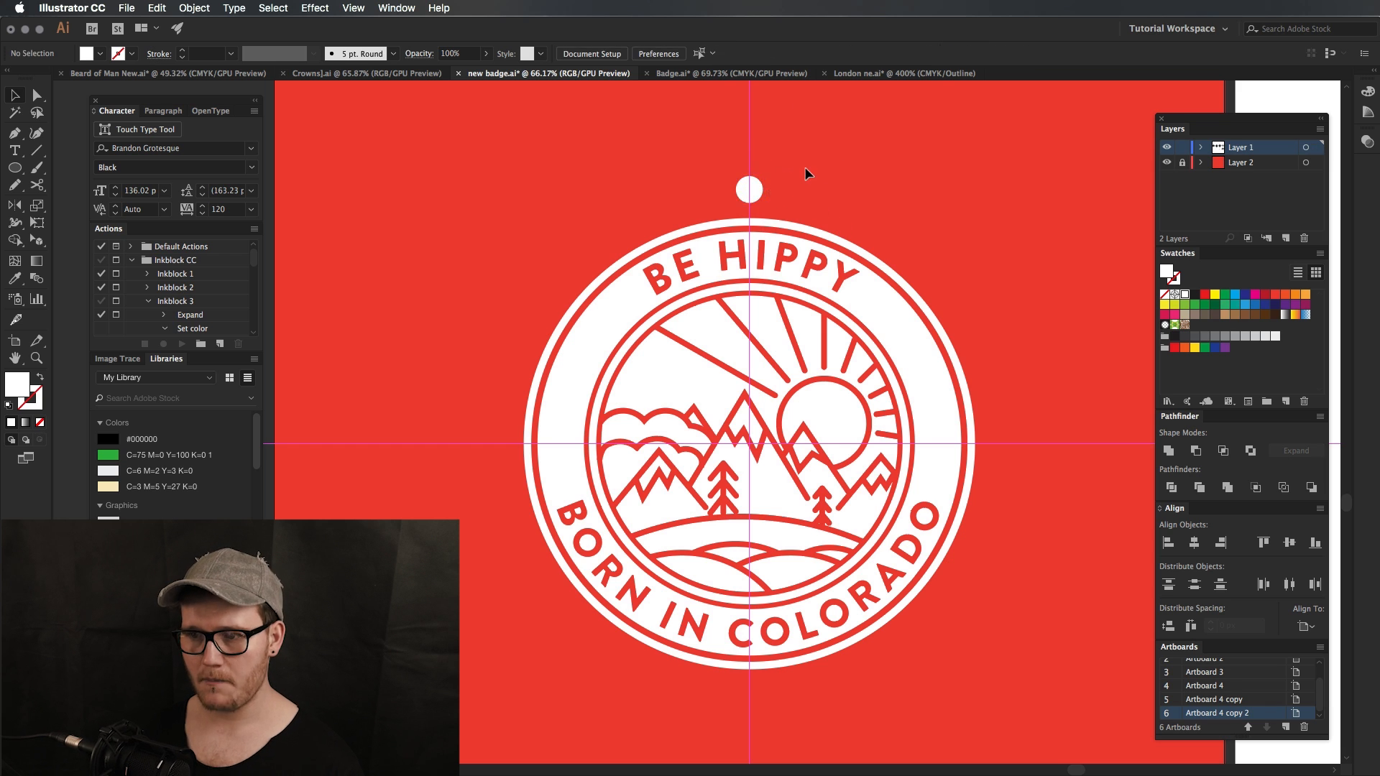
# Step: Rotate-copy the dot above the badge by 23° about the badge centre
pyautogui.click(748, 188)
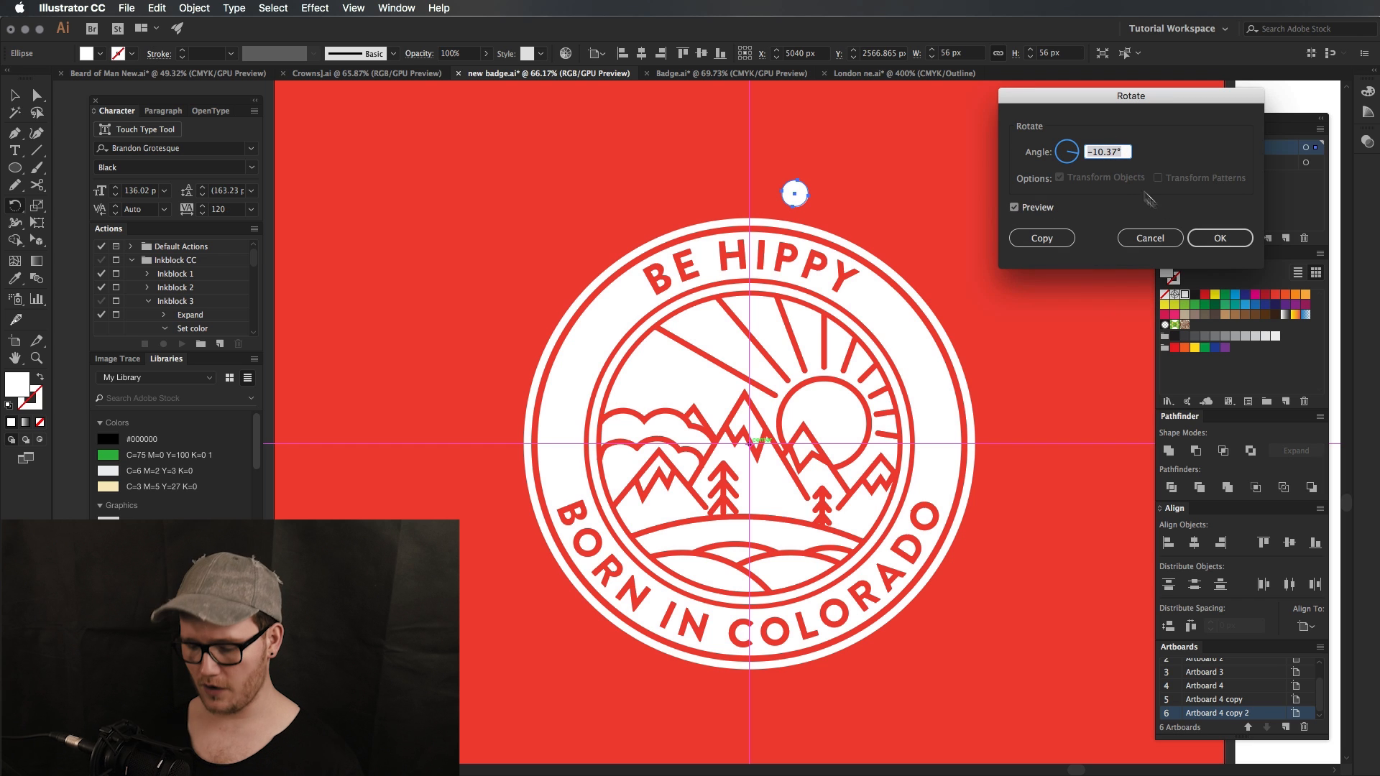
pyautogui.moveTo(1130, 142)
pyautogui.write('2')
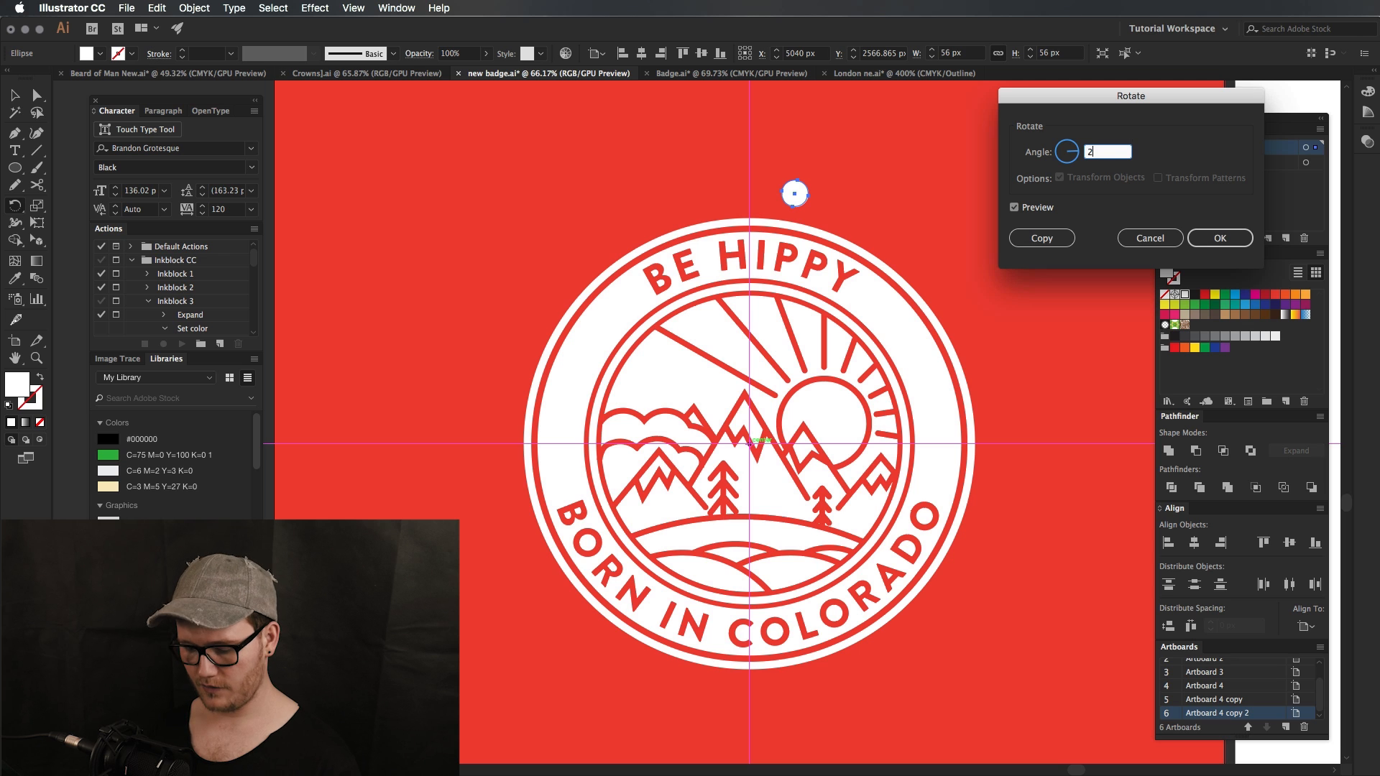
pyautogui.write('3°')
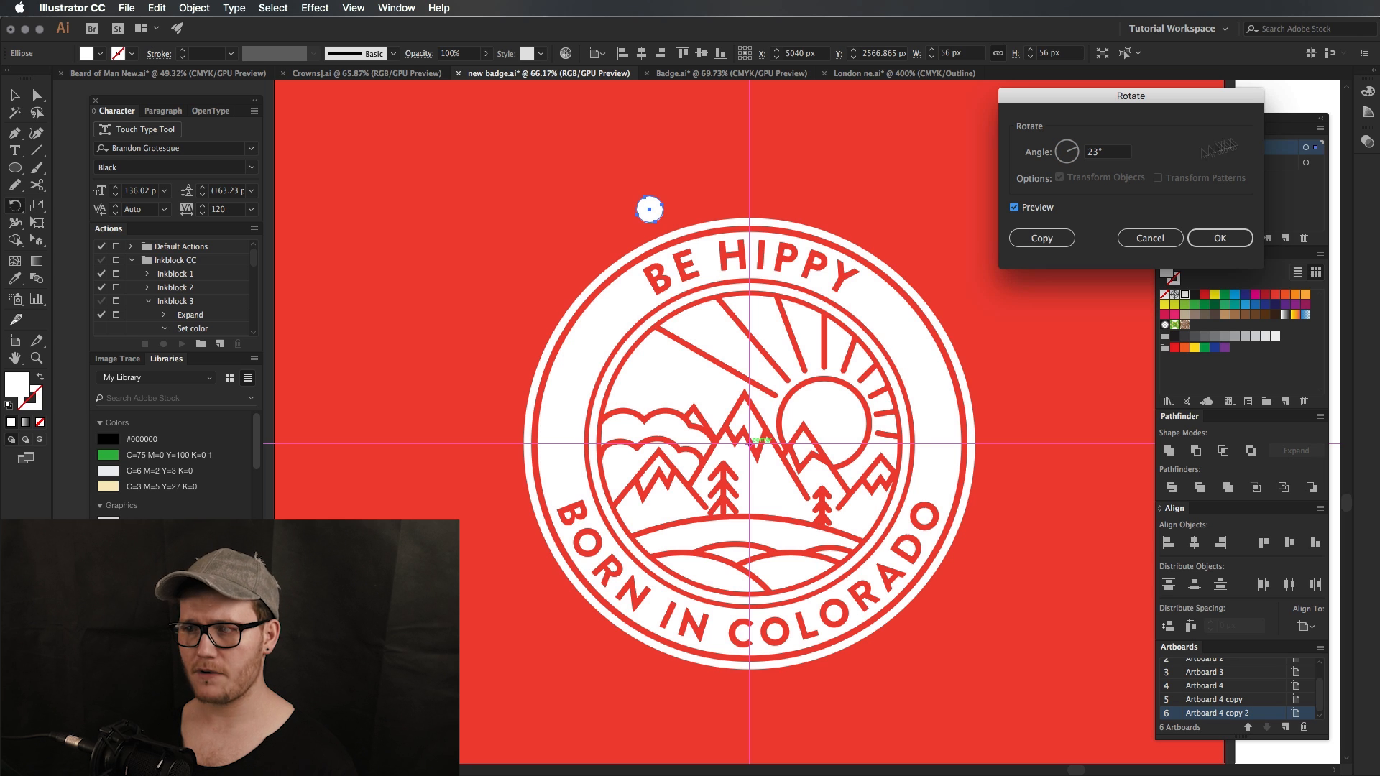
pyautogui.click(1219, 237)
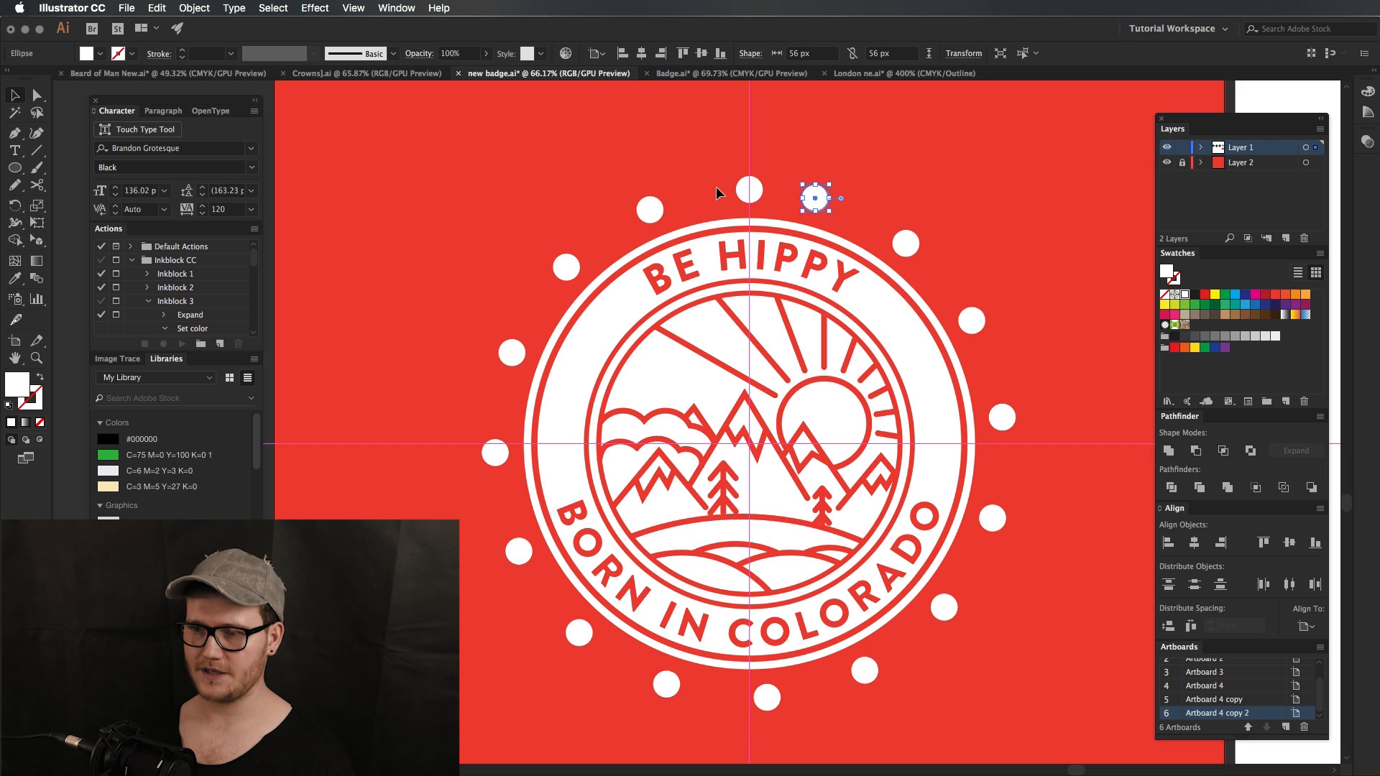
pyautogui.moveTo(893, 155)
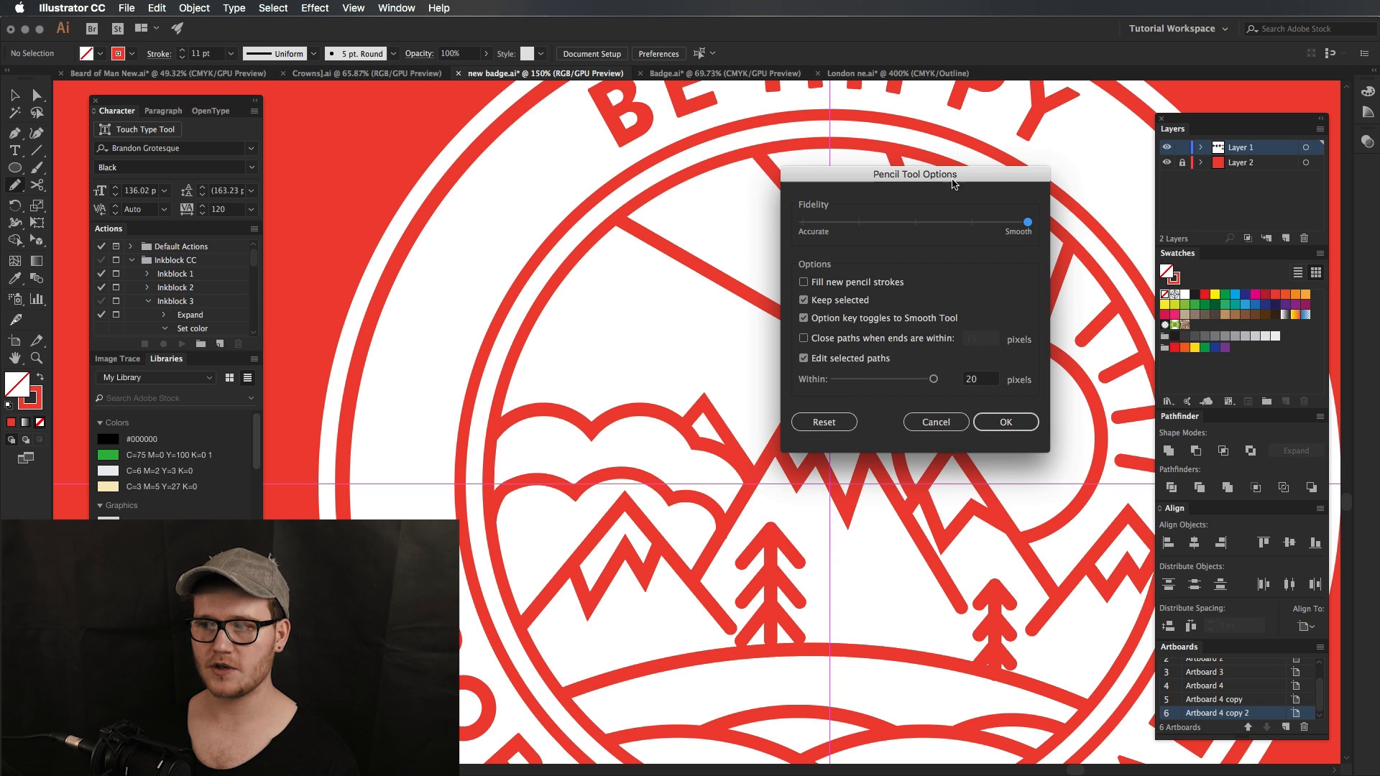
pyautogui.moveTo(1081, 237)
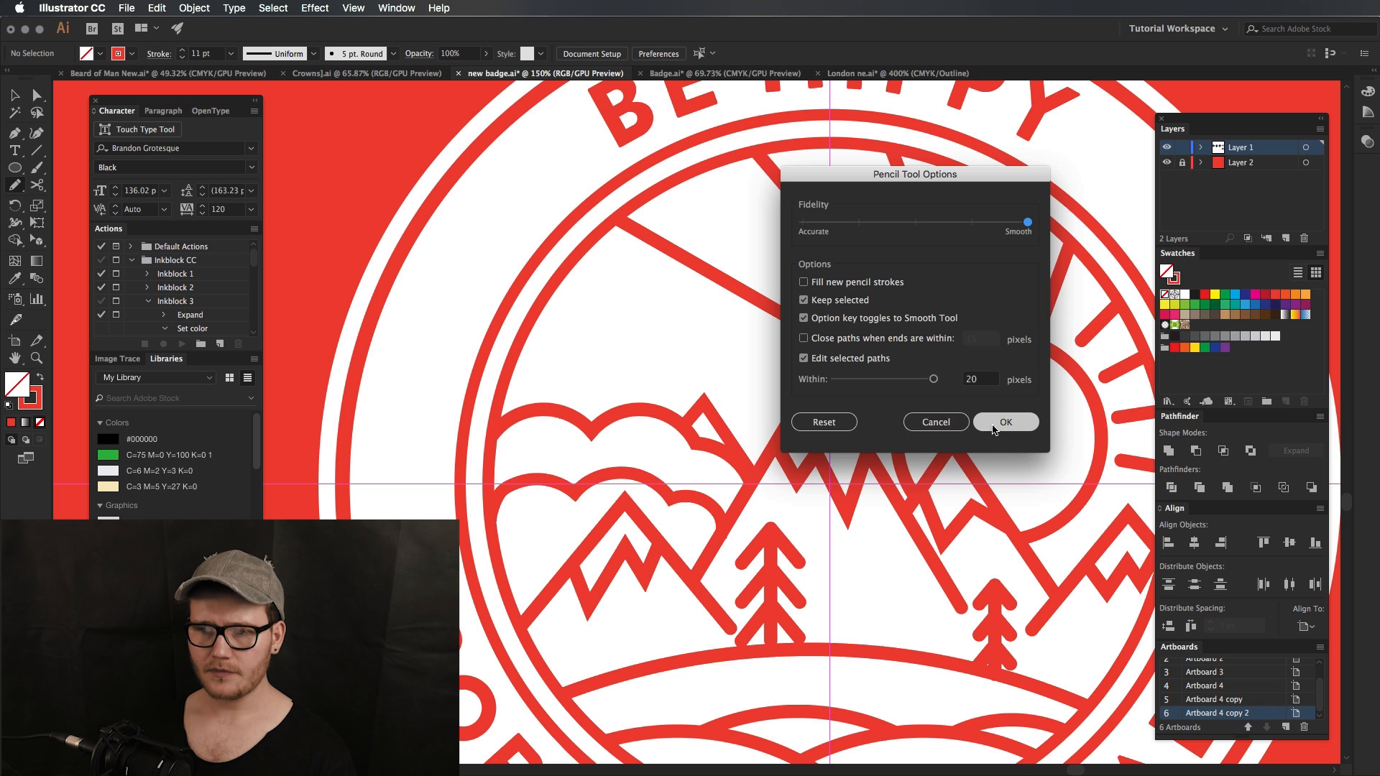
# Step: Confirm the Pencil tool options with Fidelity set to Smooth
pyautogui.click(1004, 421)
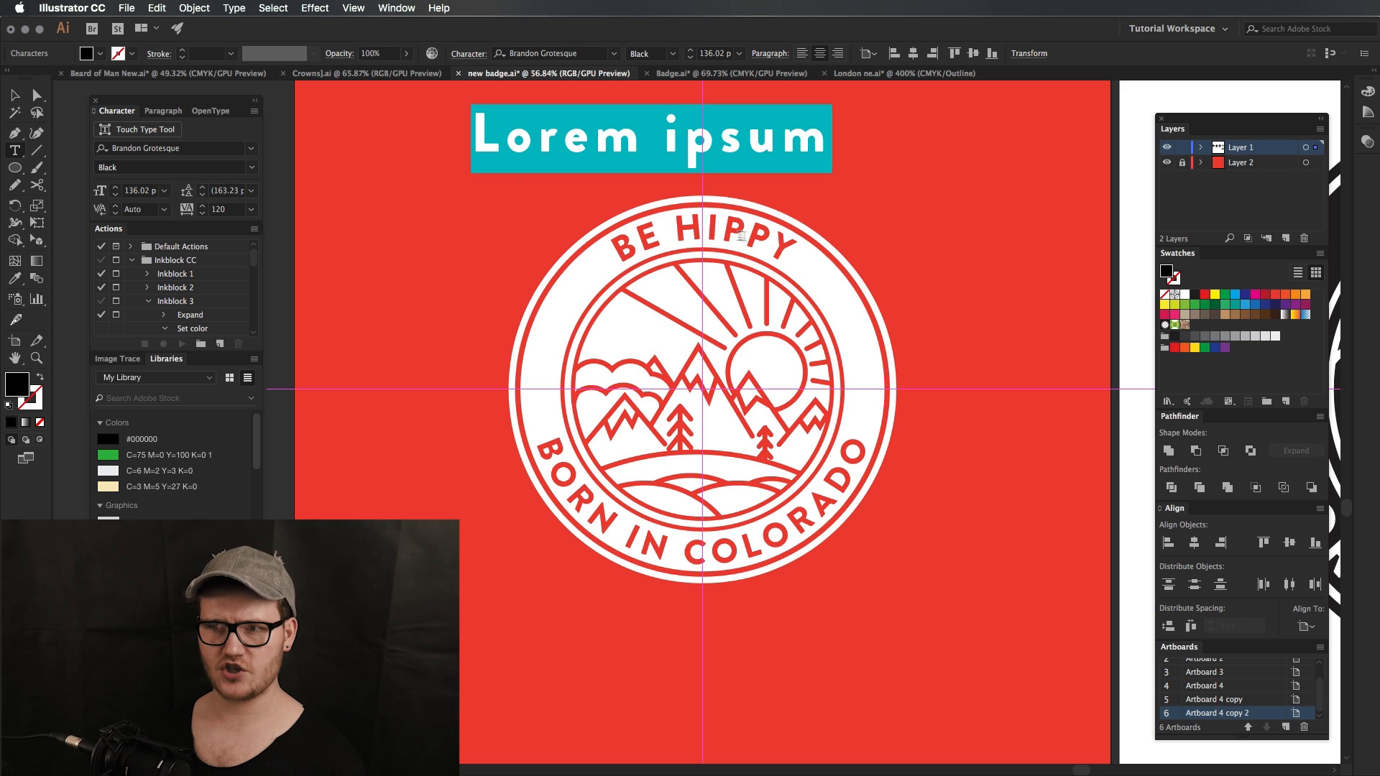
# Step: Delete the Lorem ipsum, then set 'Is Awesome' along the white circle with Type on a Path
pyautogui.press('delete')
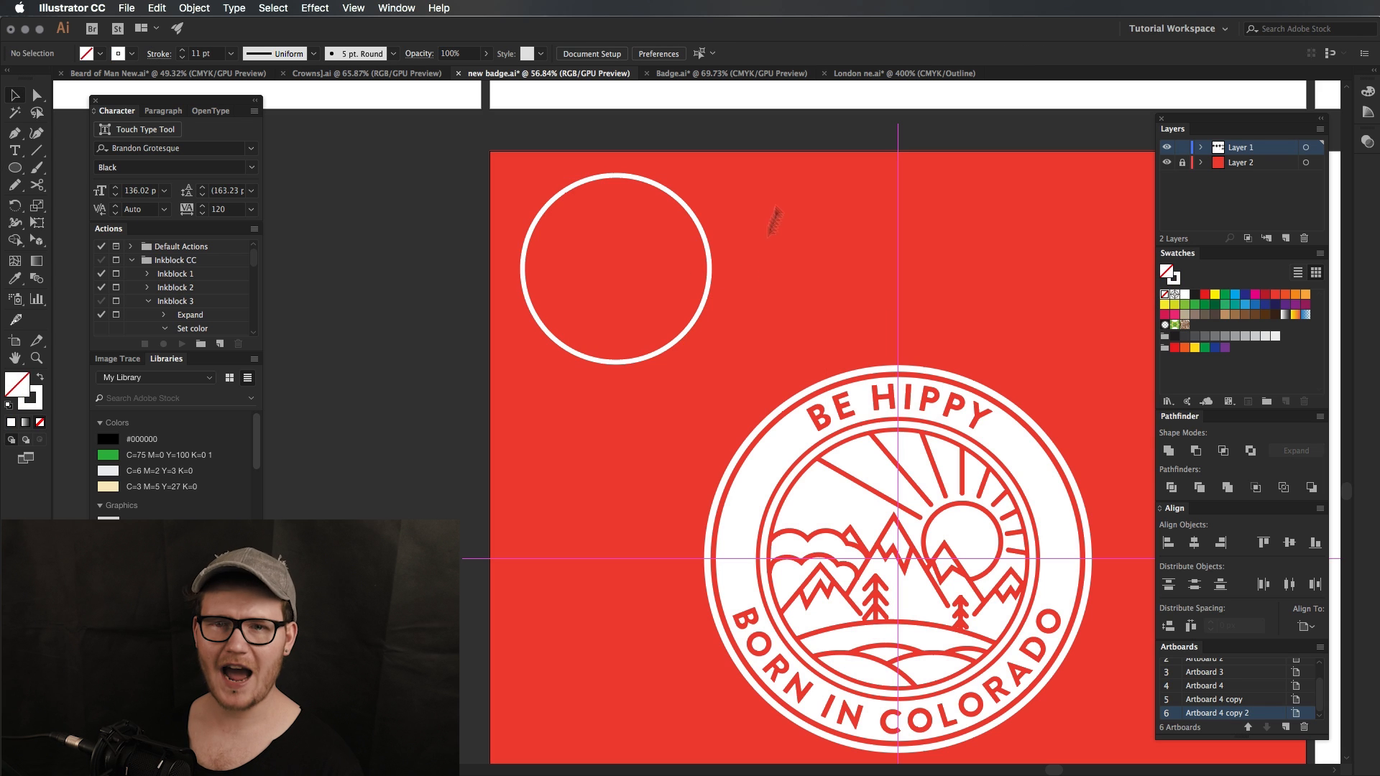
pyautogui.click(617, 269)
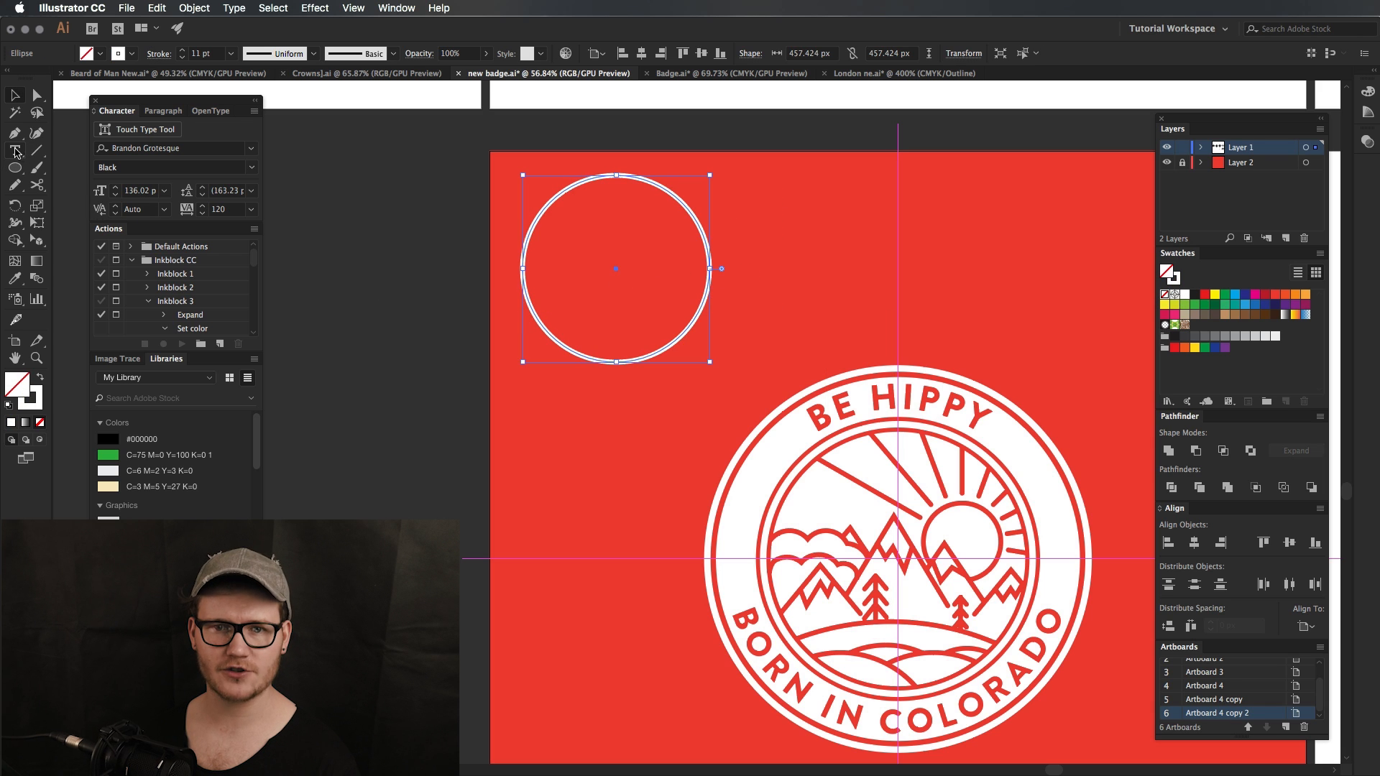
pyautogui.click(14, 151)
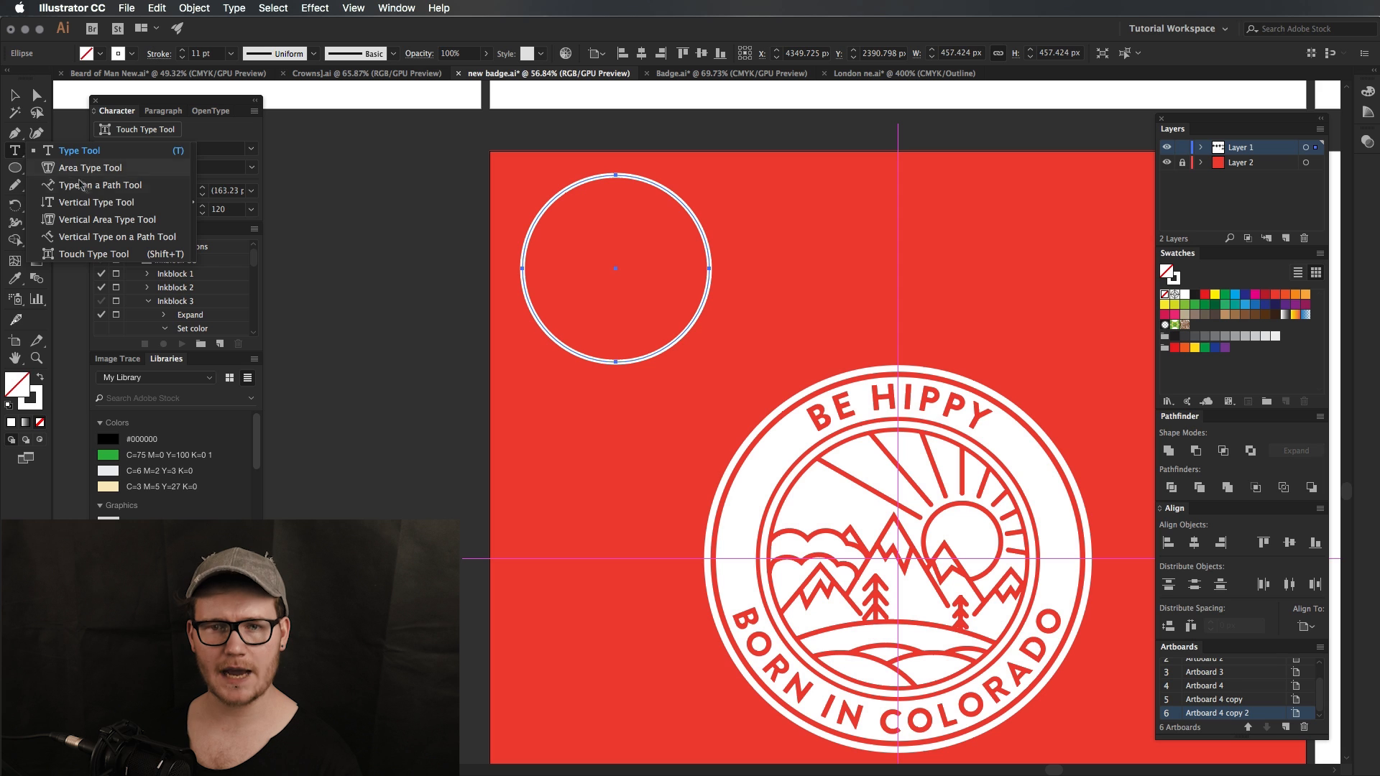
pyautogui.click(99, 185)
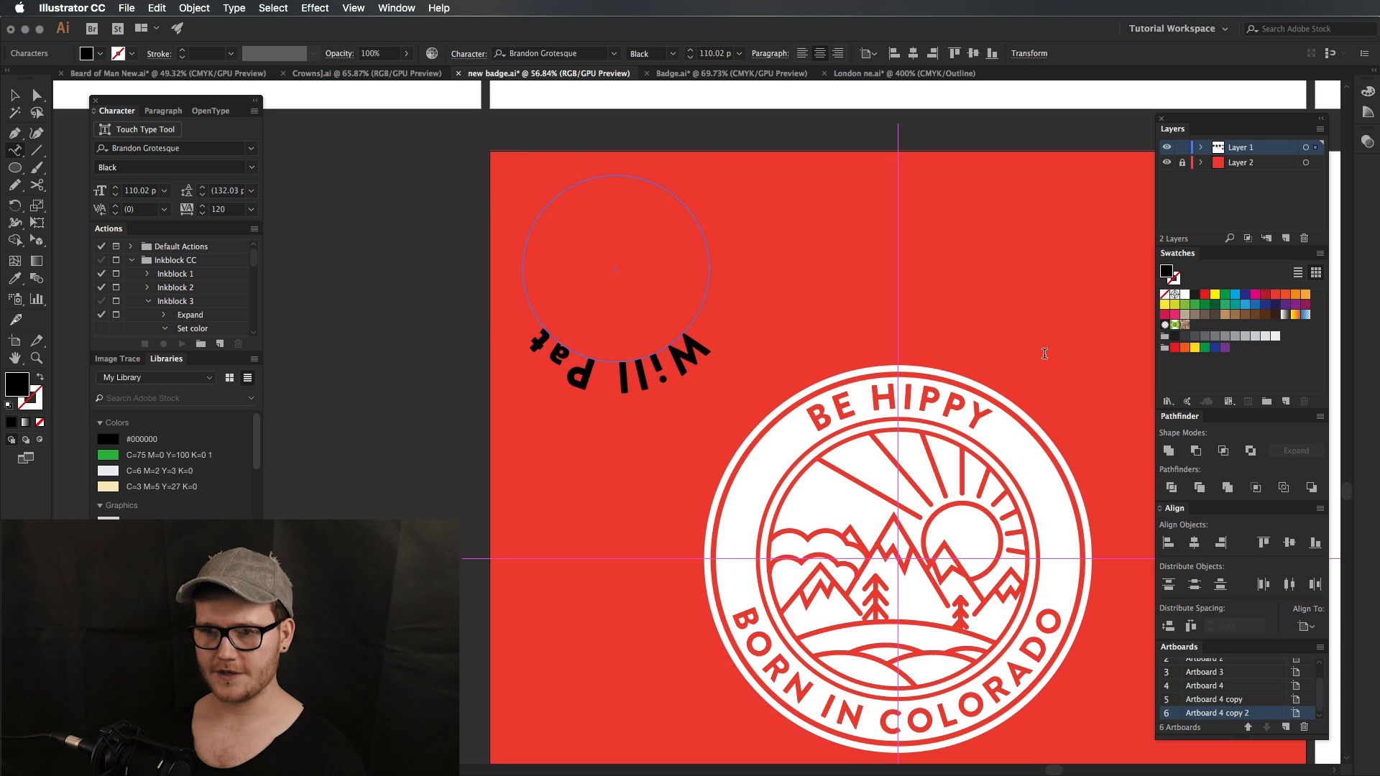
pyautogui.write('Is Awesome')
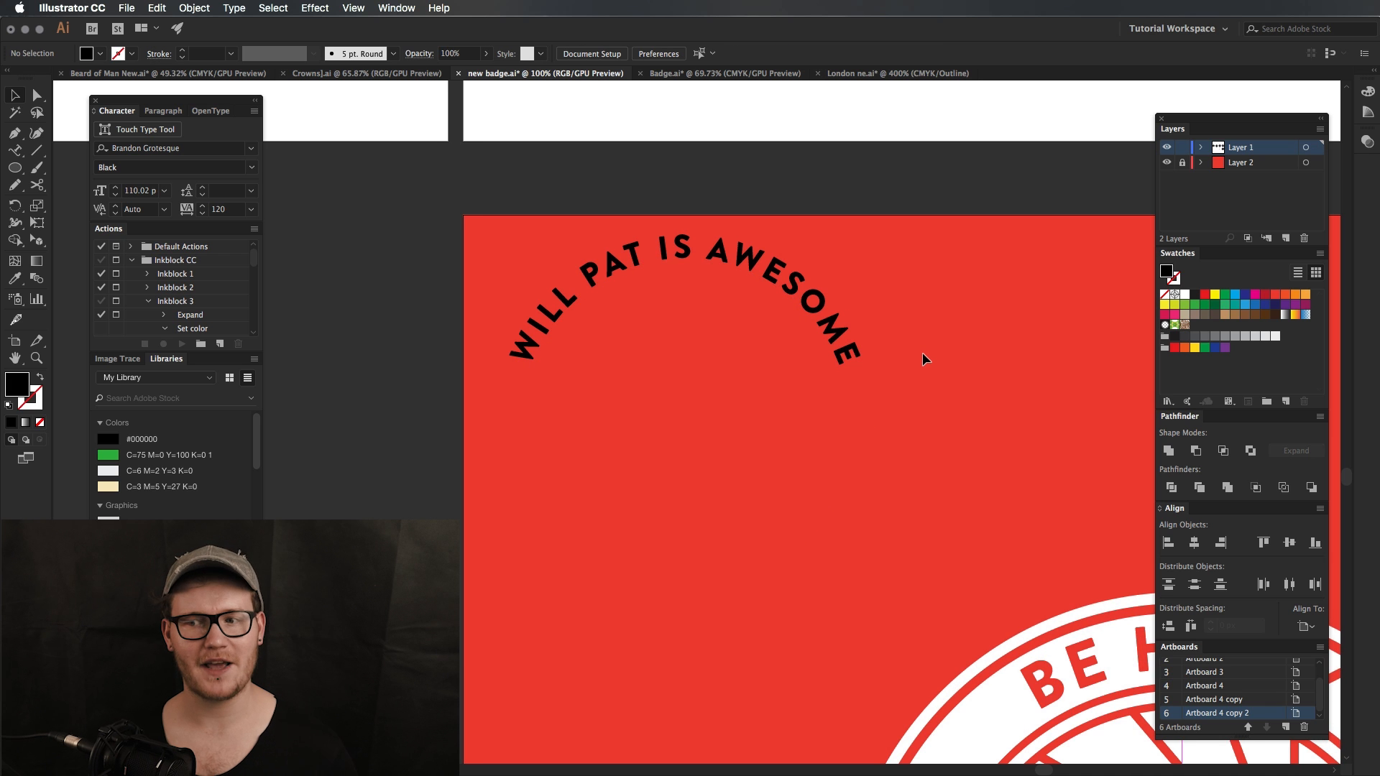
pyautogui.moveTo(595, 5)
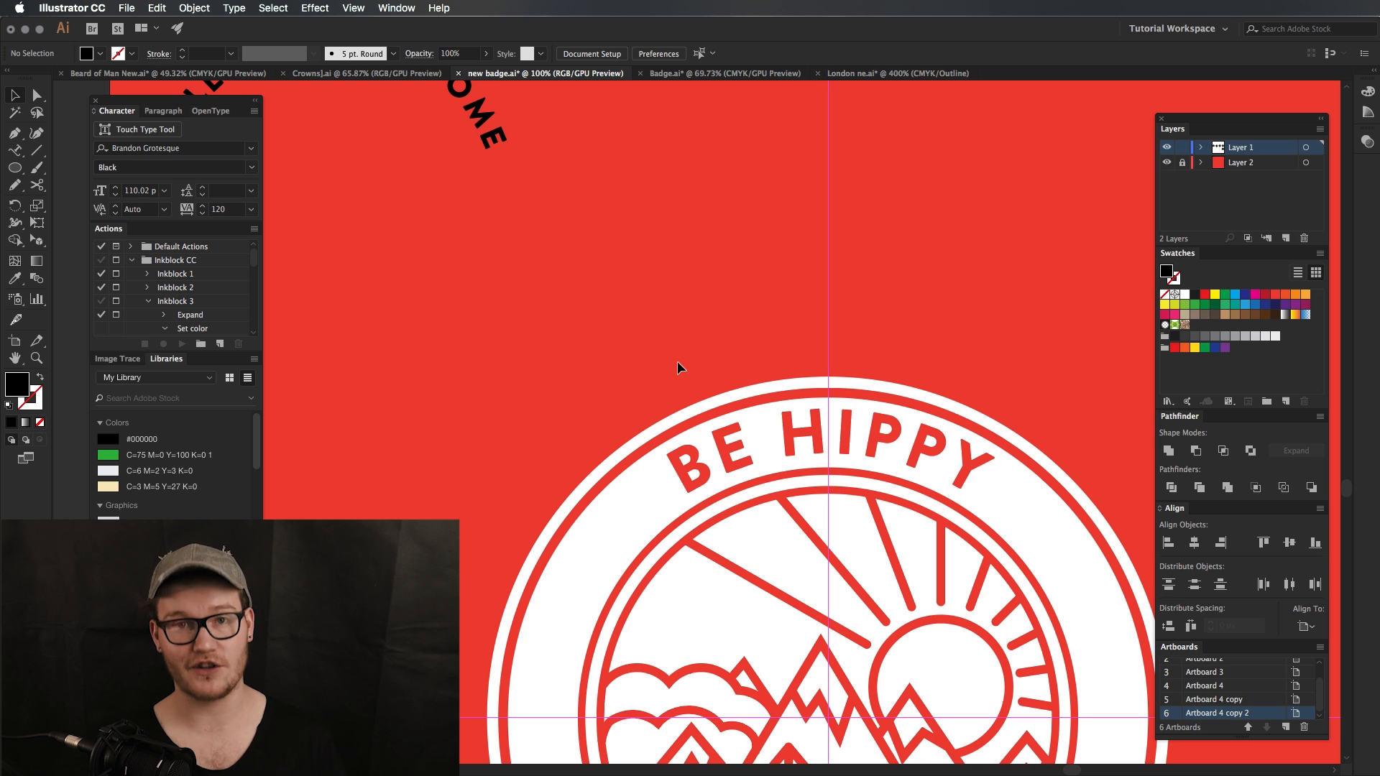
# Step: Switch to the Beard of Man New.ai document with its logo artboards
pyautogui.click(167, 73)
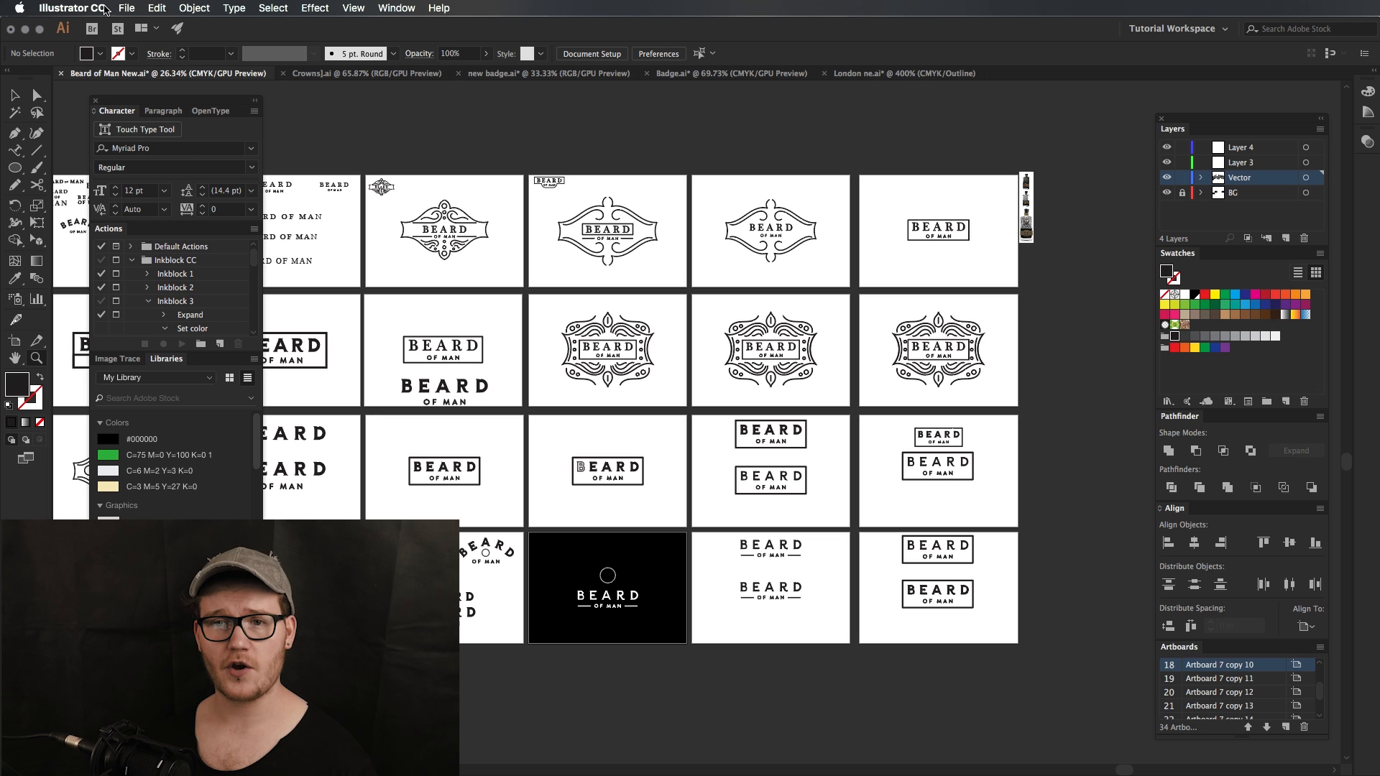
# Step: Export artboards 27, 29-31 and 34 as JPGs via Export for Screens
pyautogui.click(127, 8)
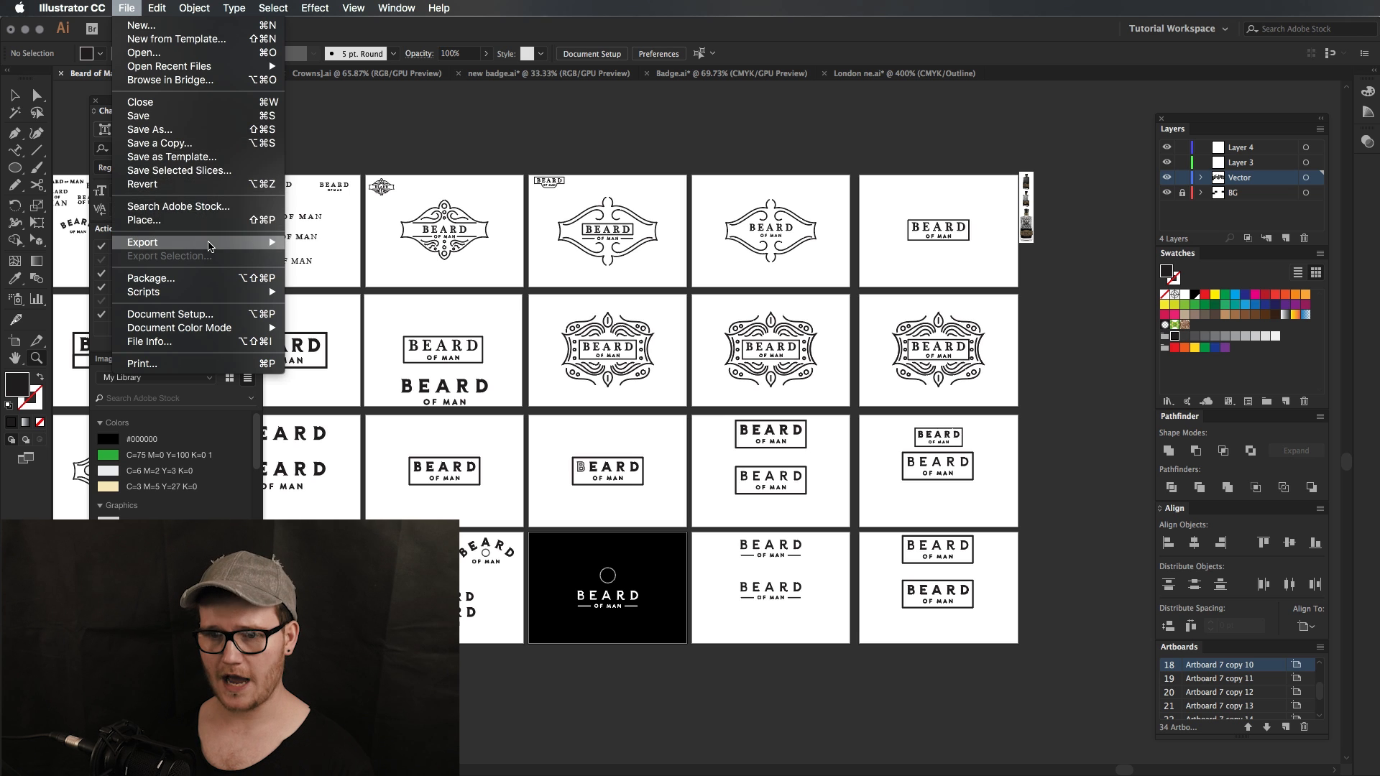
pyautogui.click(142, 243)
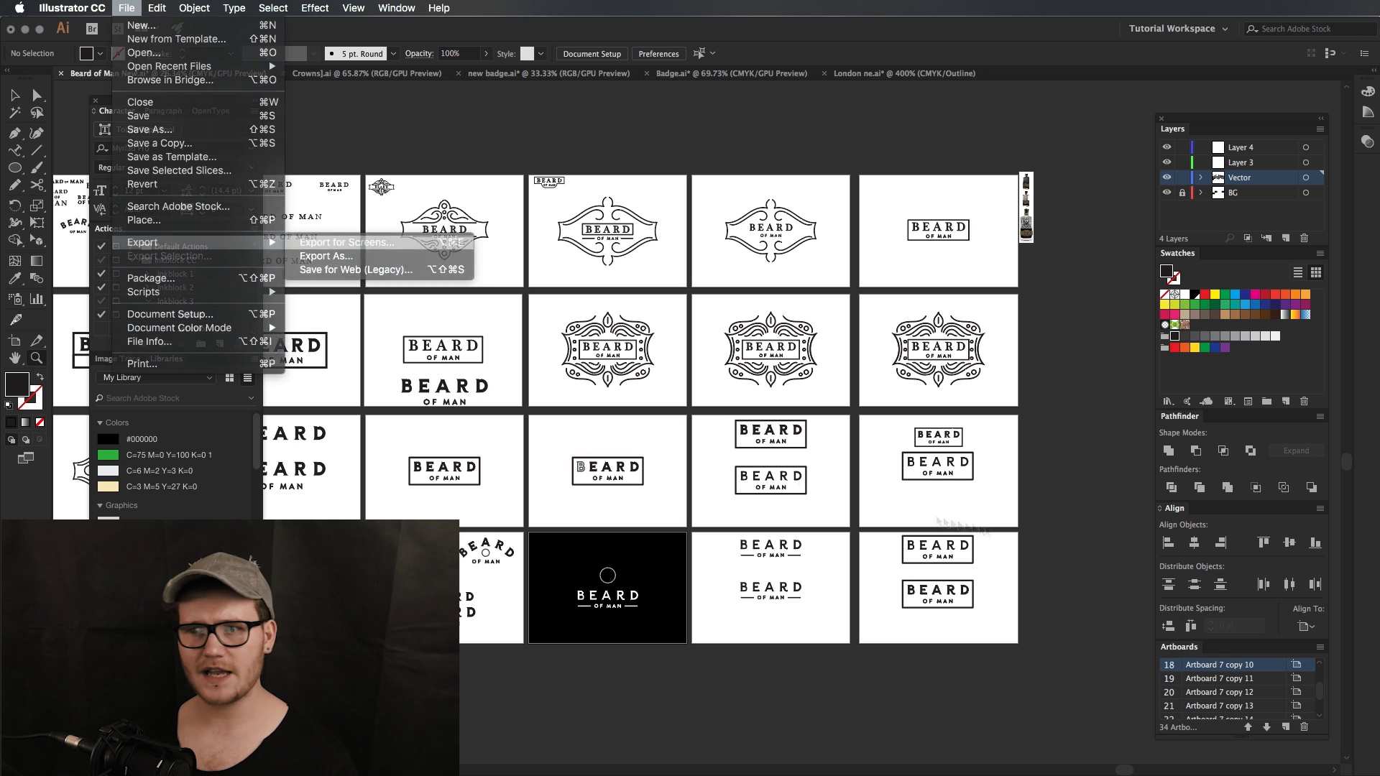
pyautogui.click(344, 242)
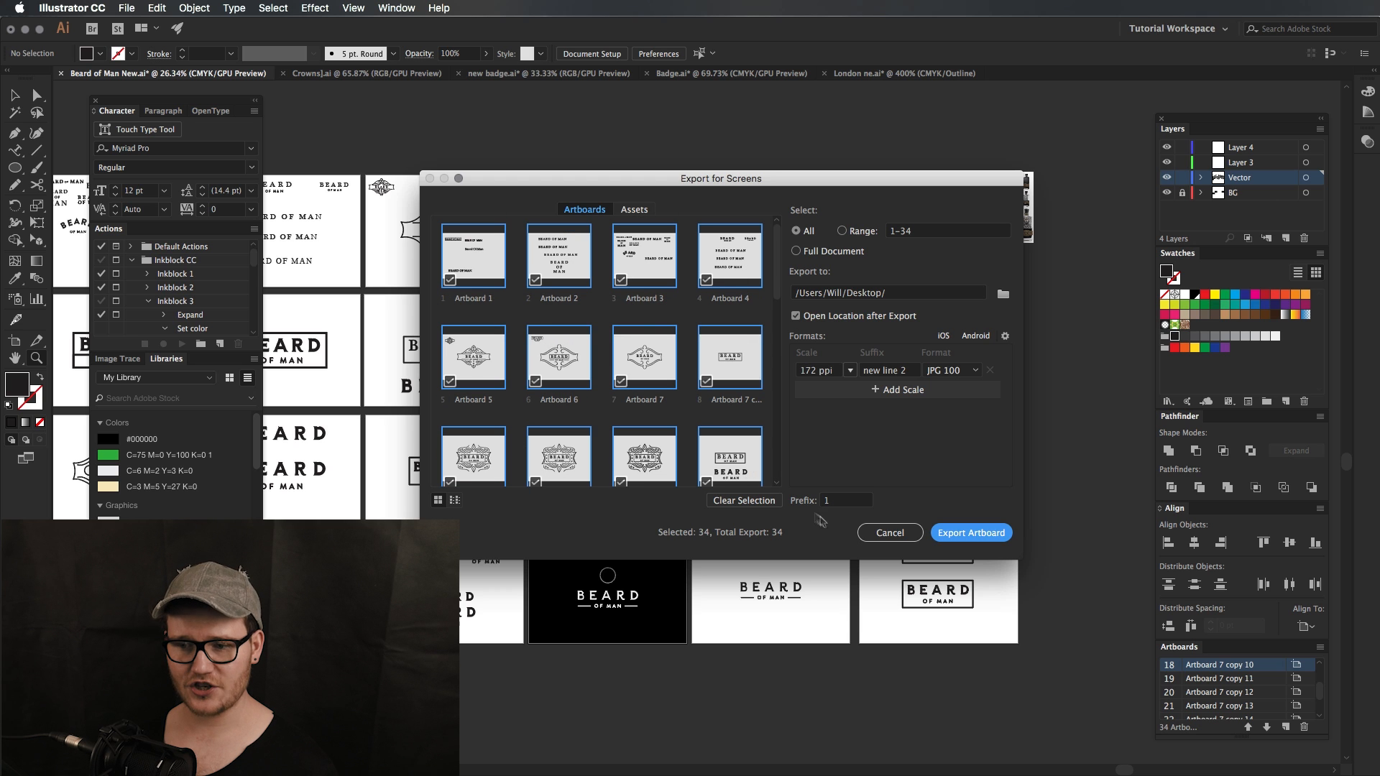
pyautogui.click(743, 500)
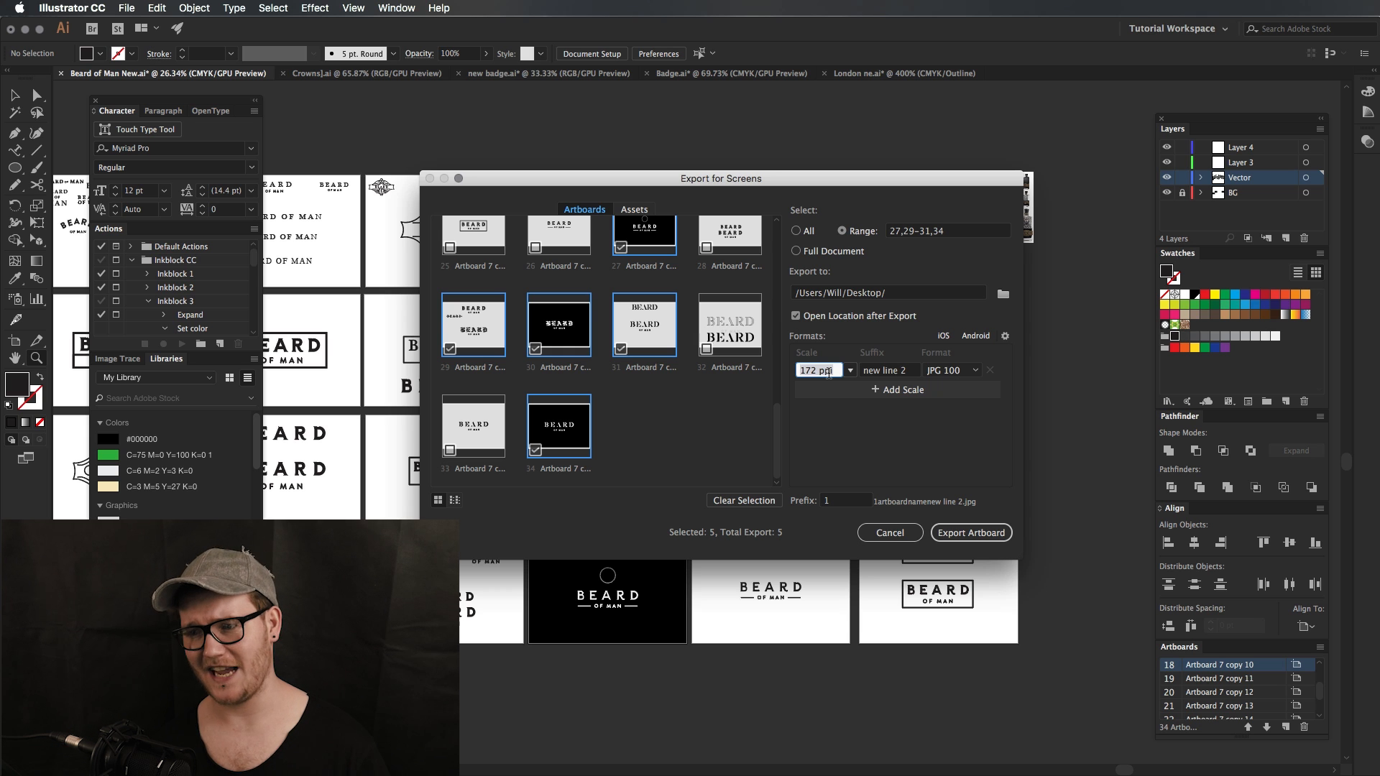
pyautogui.click(970, 532)
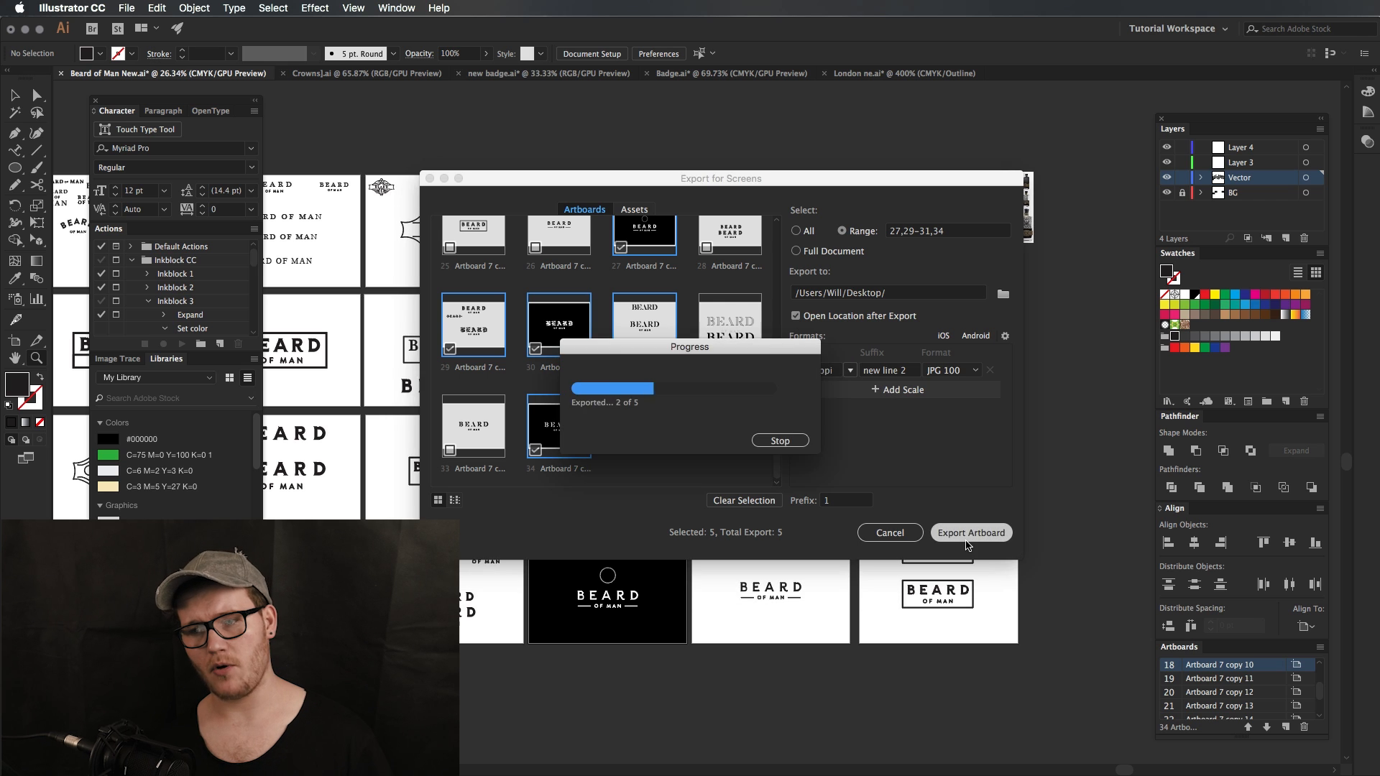